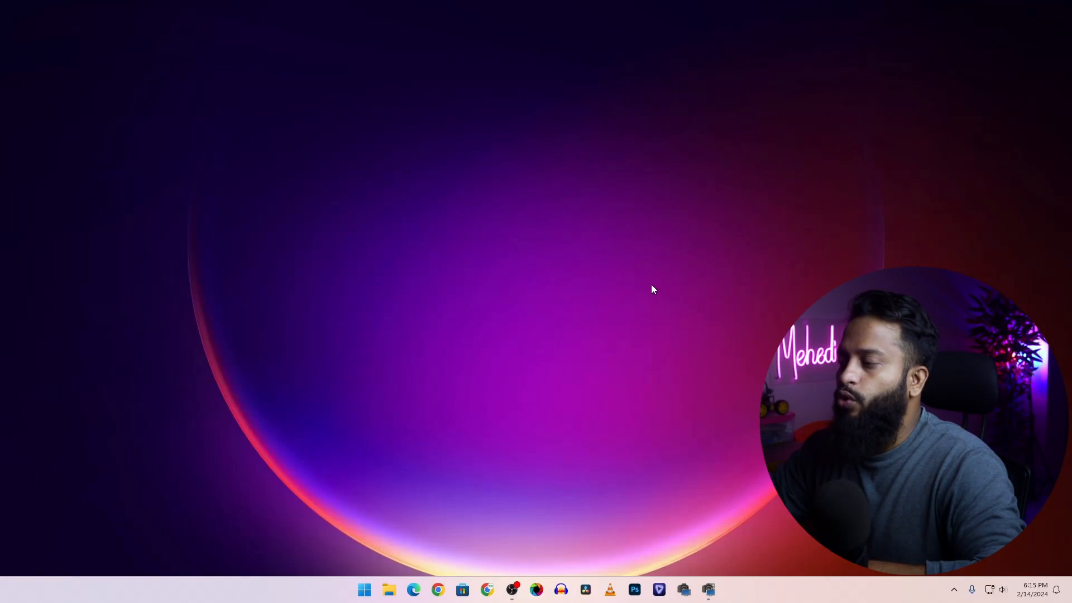
mouse_move(613, 291)
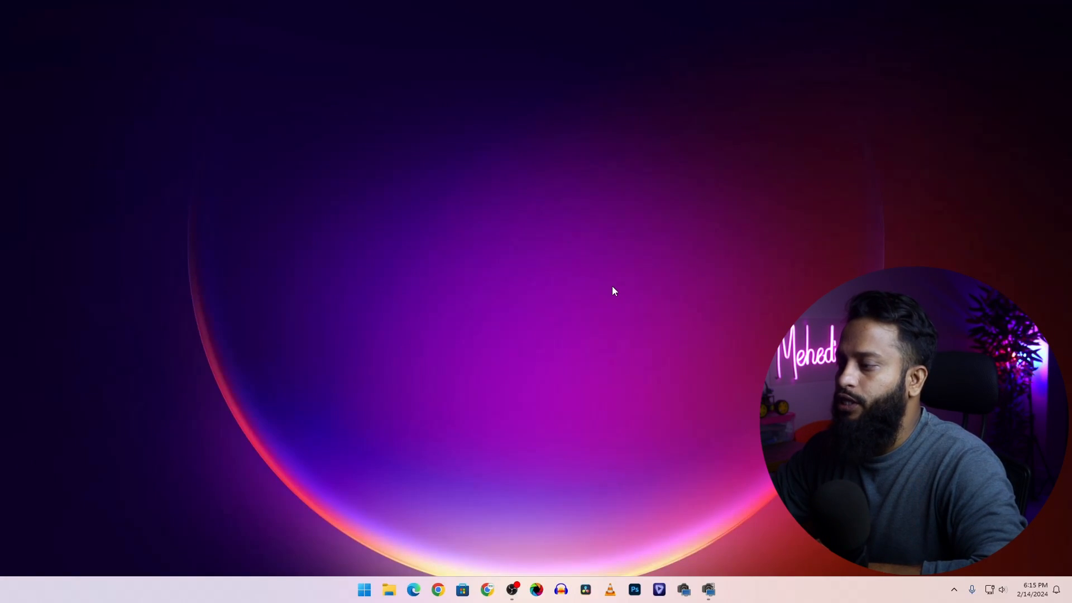
mouse_move(572, 318)
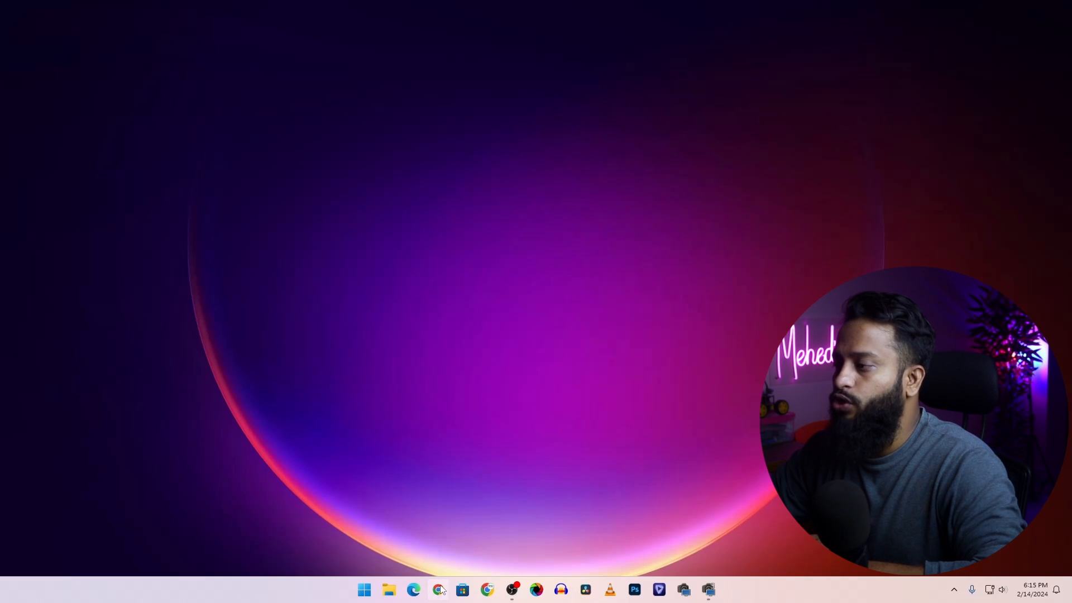
Step: Reach the logged-in ngrok Windows setup page via a Google search, then return to the GitHub profile
left_click(438, 590)
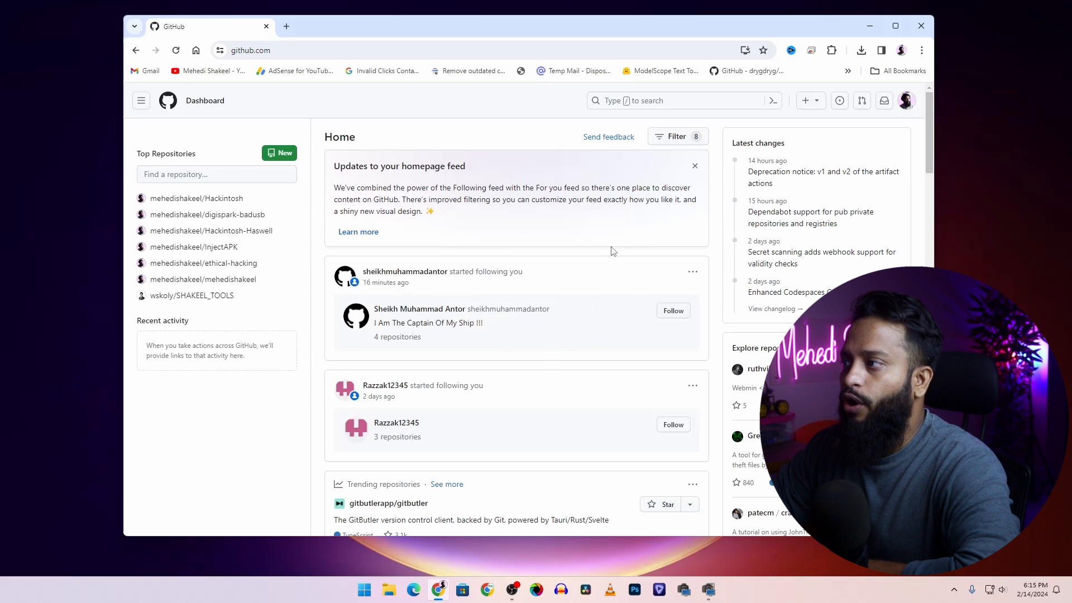
left_click(906, 100)
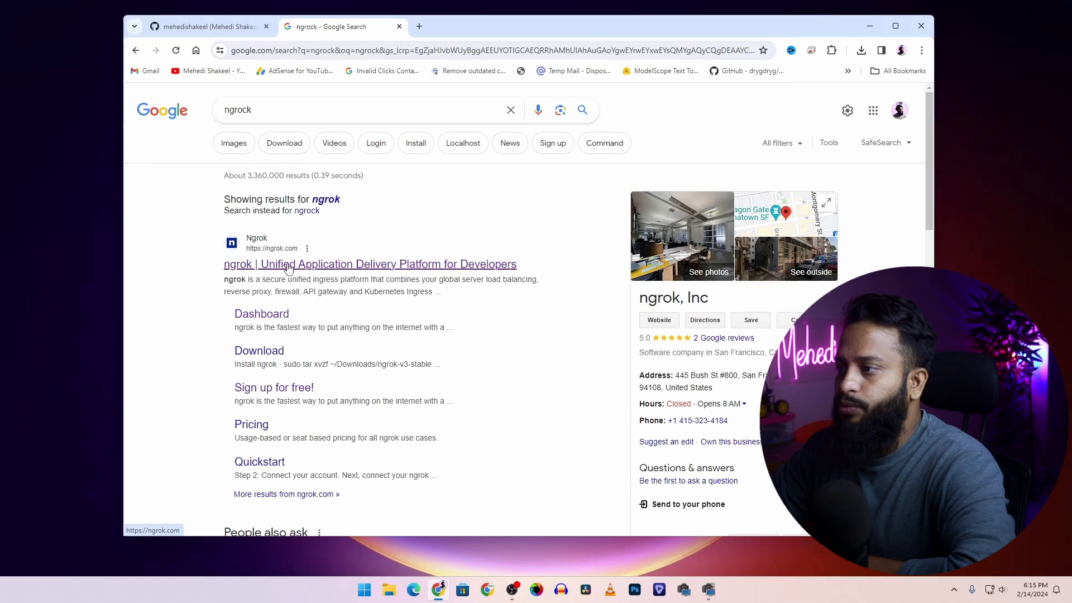
left_click(370, 263)
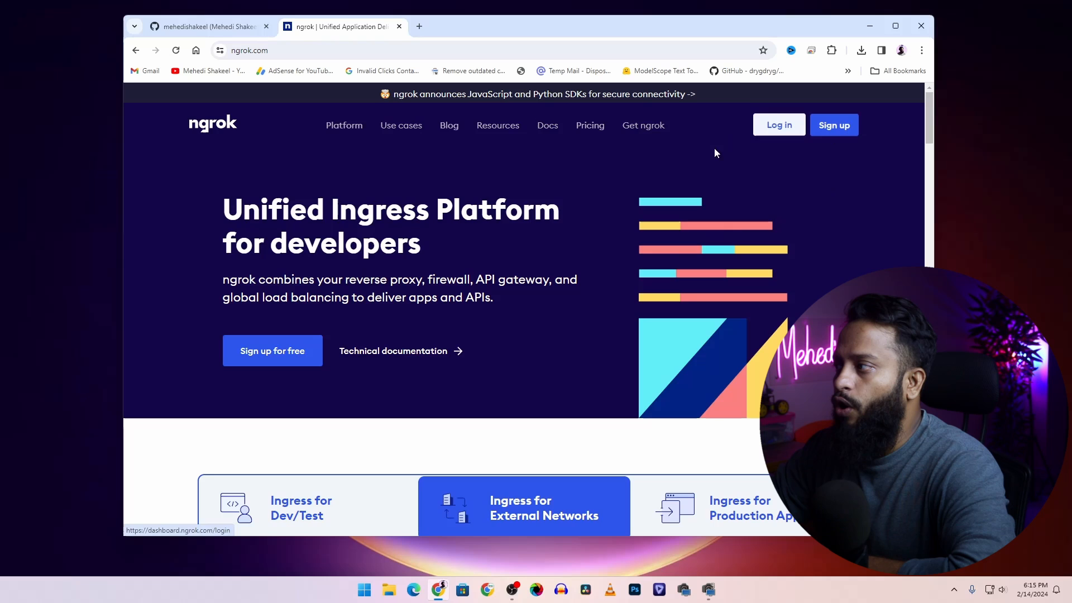
mouse_move(778, 125)
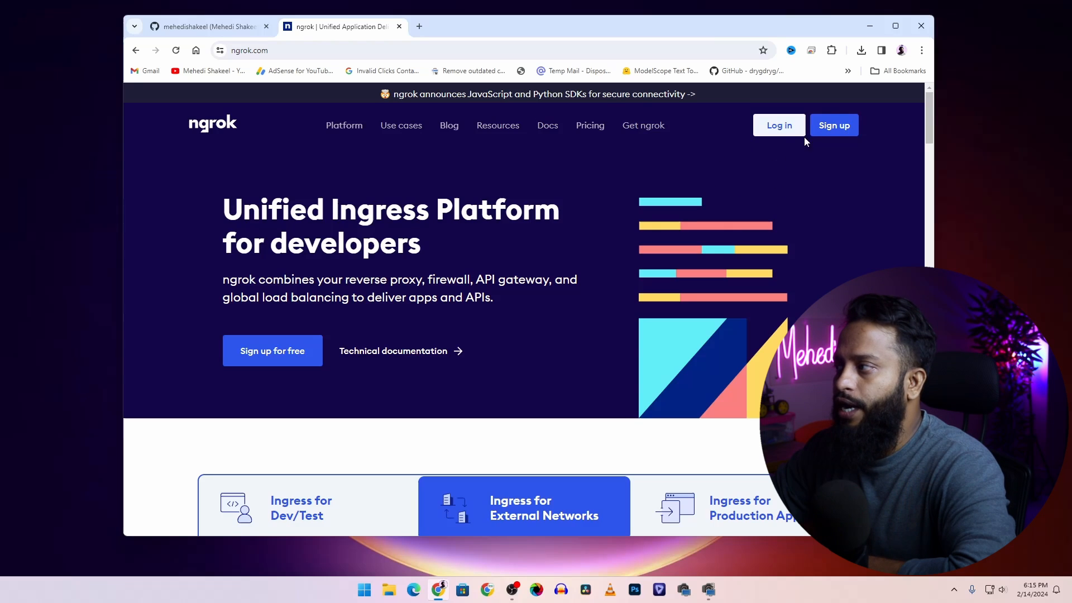
left_click(644, 125)
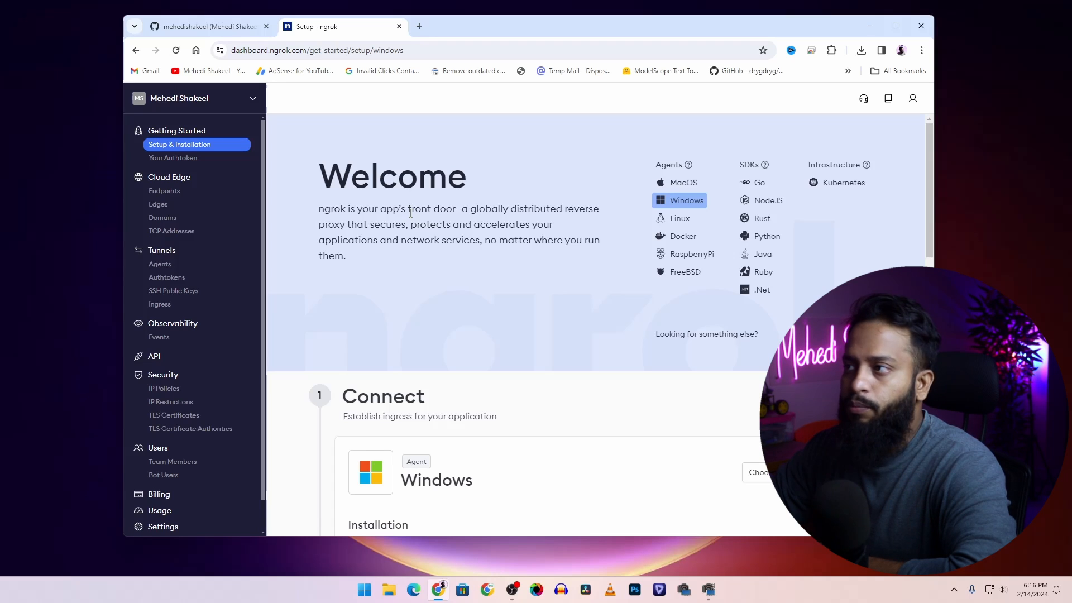
left_click(206, 26)
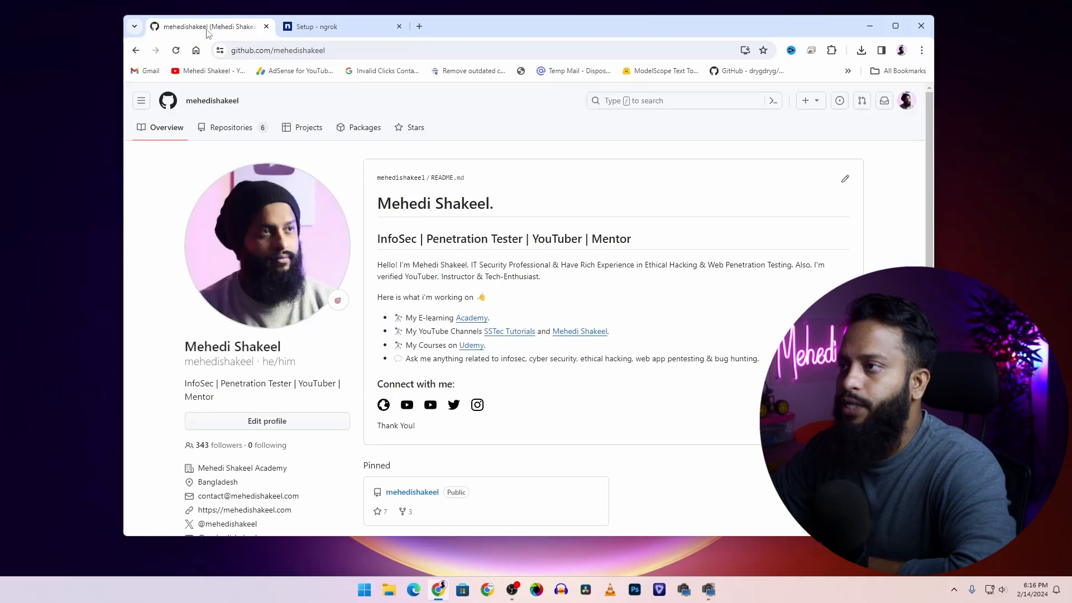
Step: Start a new repository from the GitHub profile's create menu
left_click(335, 25)
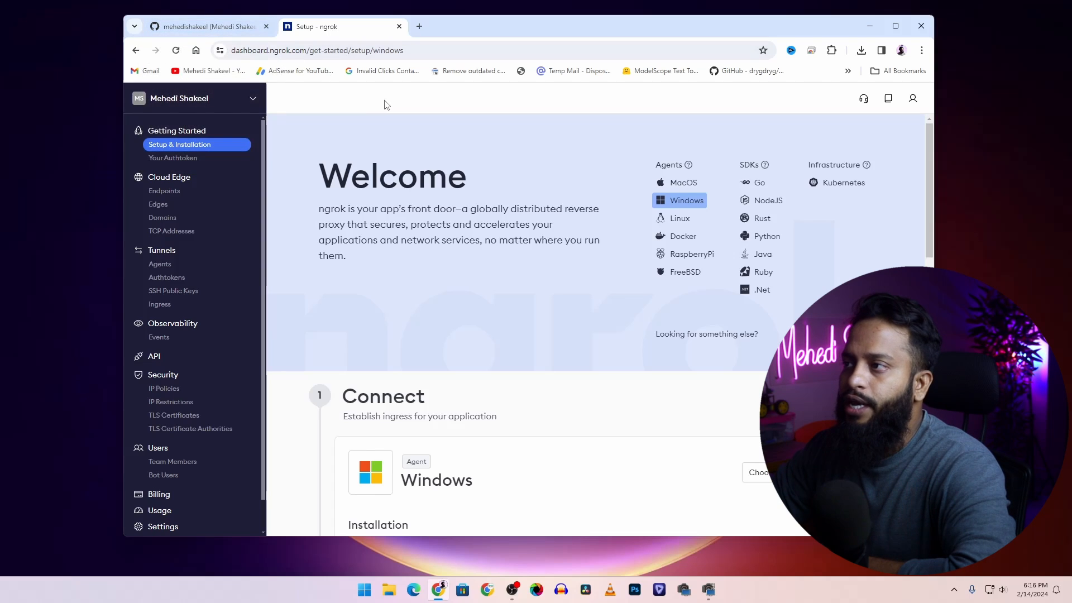
left_click(205, 26)
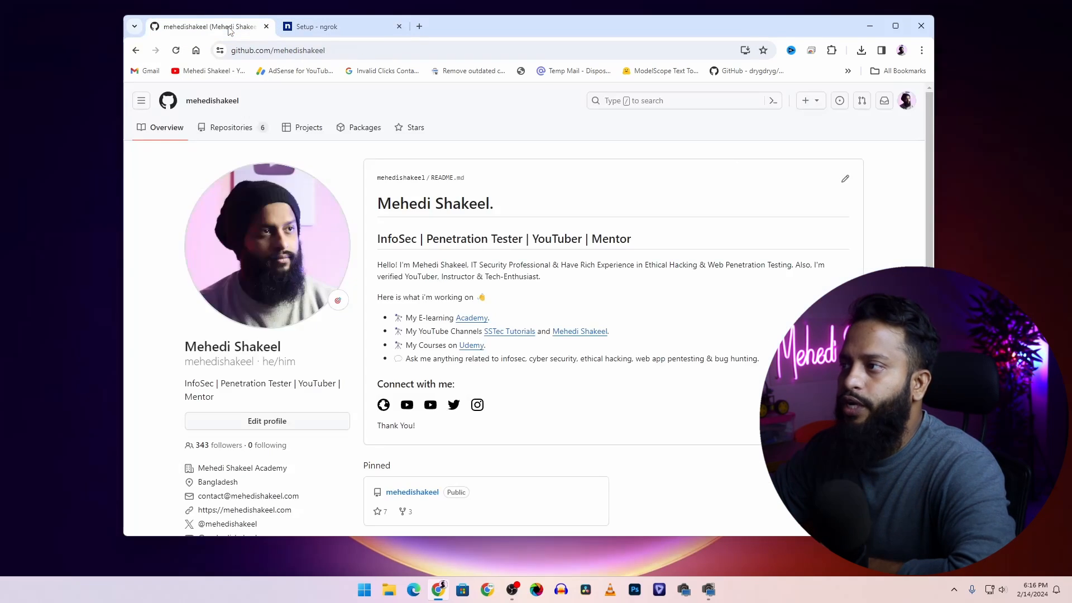
mouse_move(807, 101)
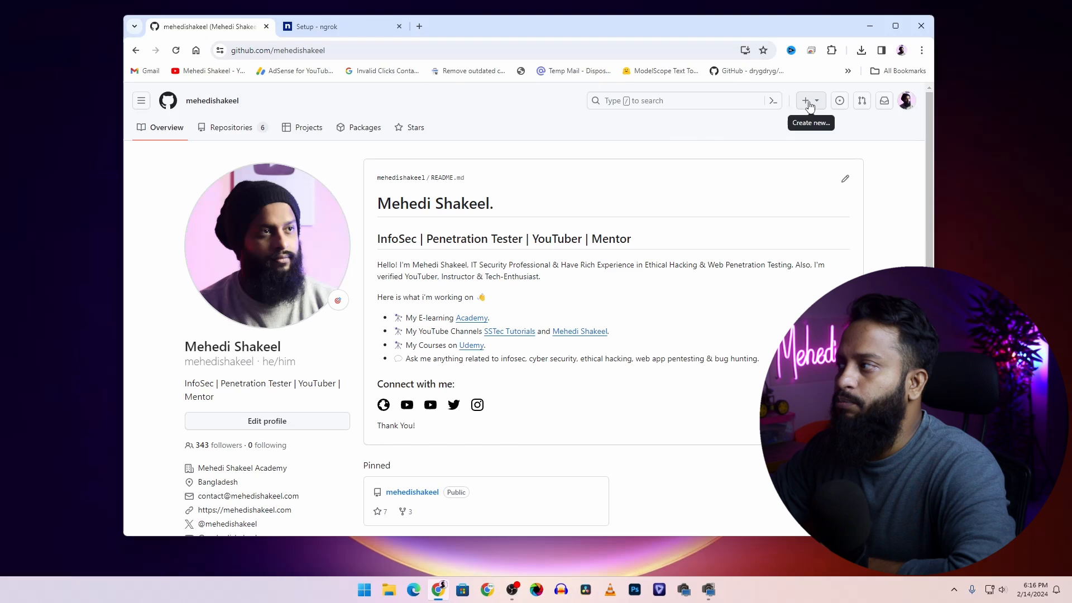
left_click(807, 100)
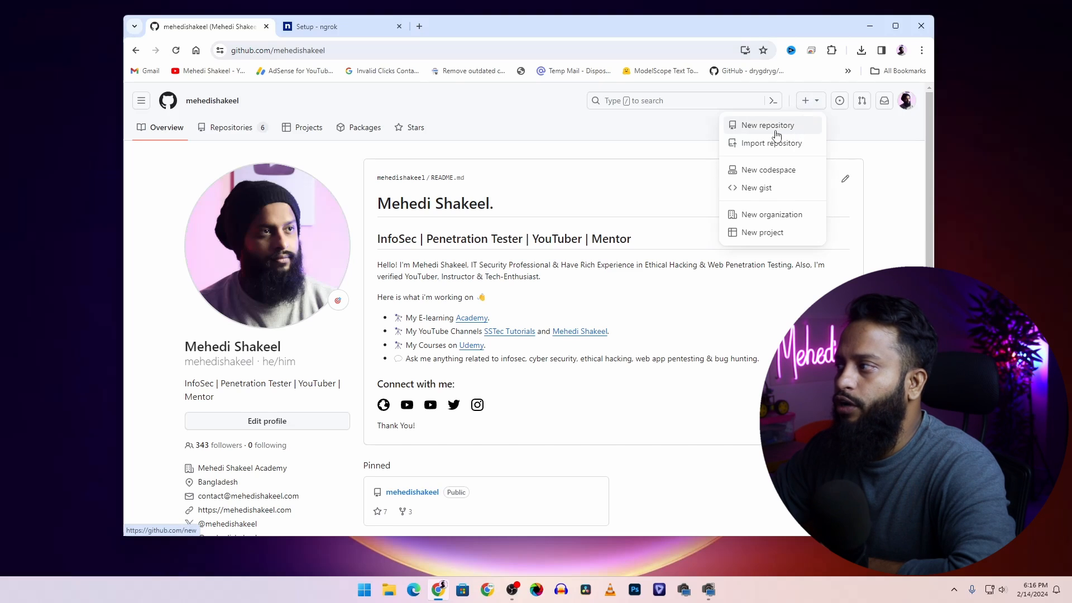
left_click(767, 125)
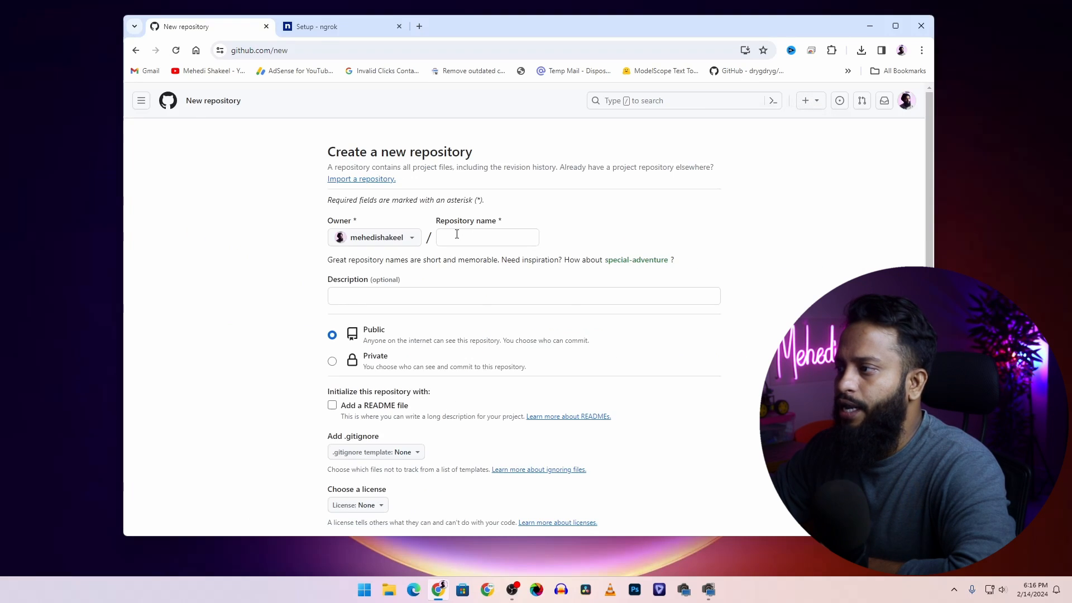
Step: Name the repository freerdp and choose Private visibility
type("f")
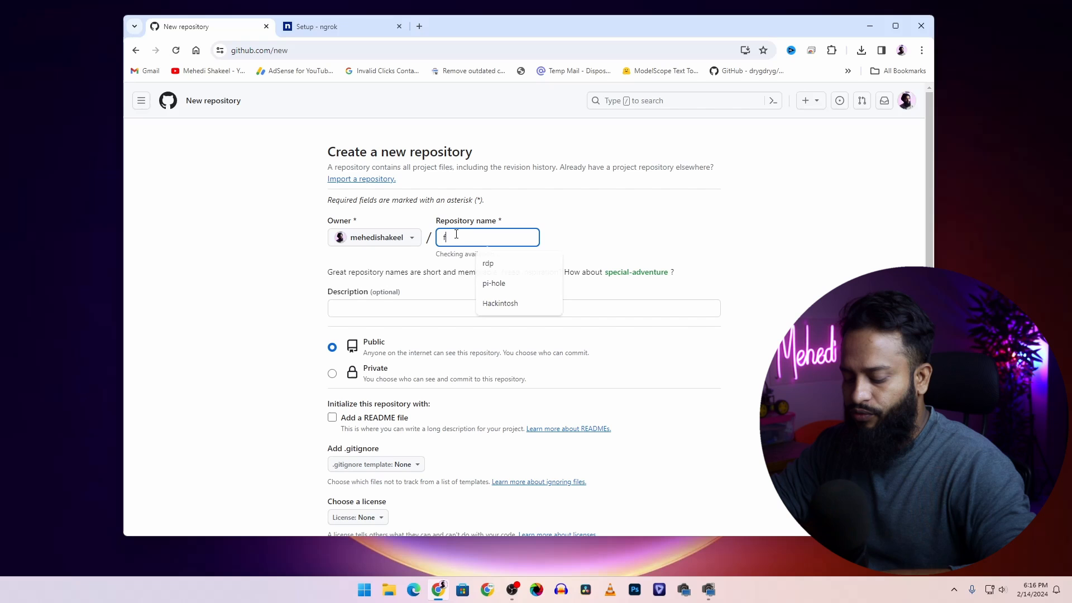
type("reerdp")
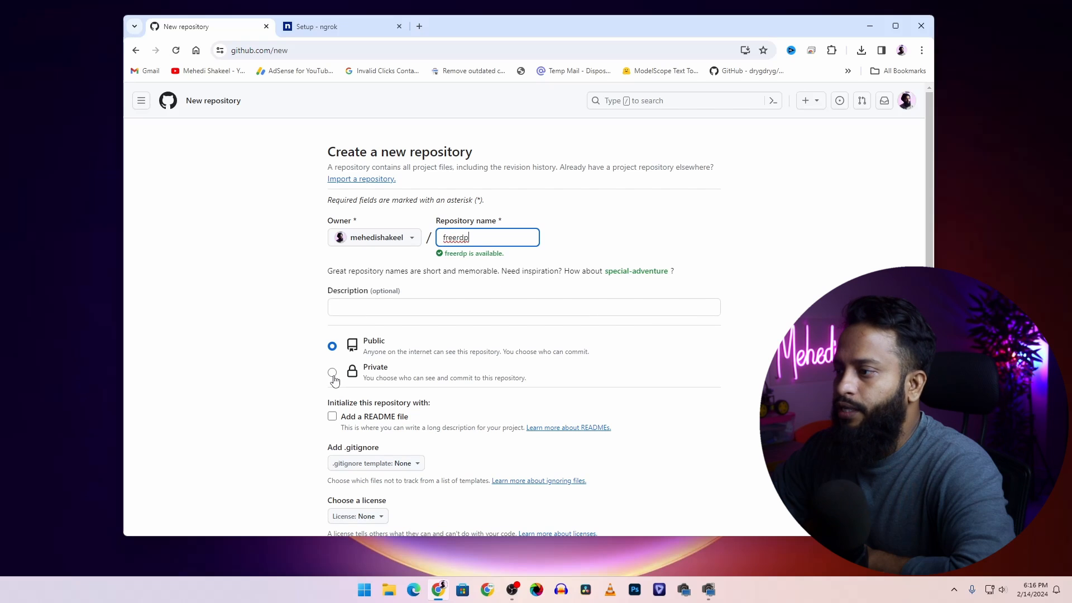
left_click(333, 371)
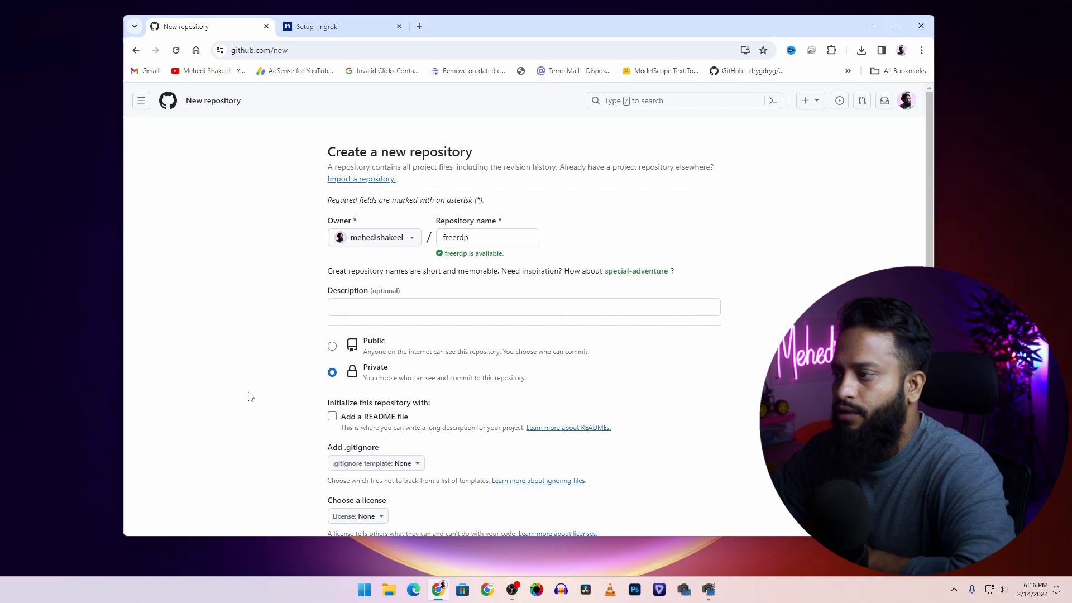
scroll("down", 3)
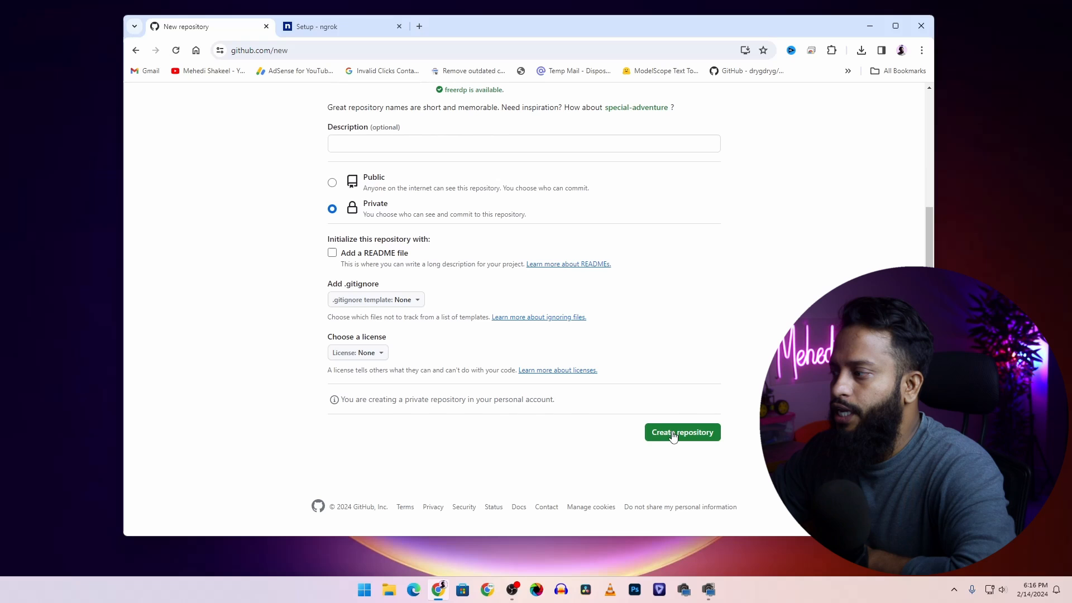
Step: Create the freerdp repository and go to its Actions secrets settings page
left_click(681, 432)
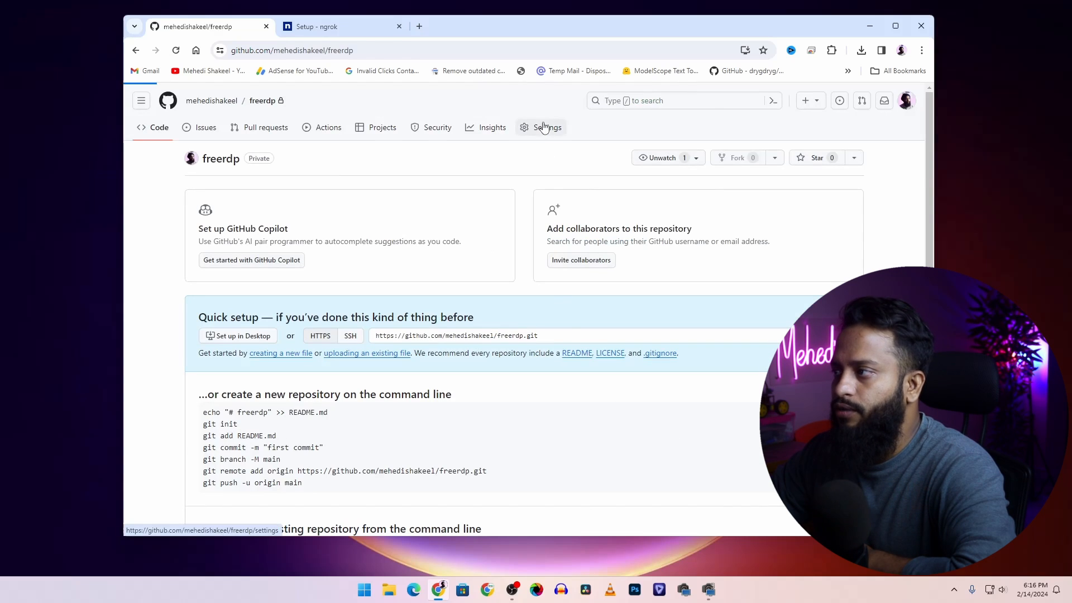
left_click(546, 127)
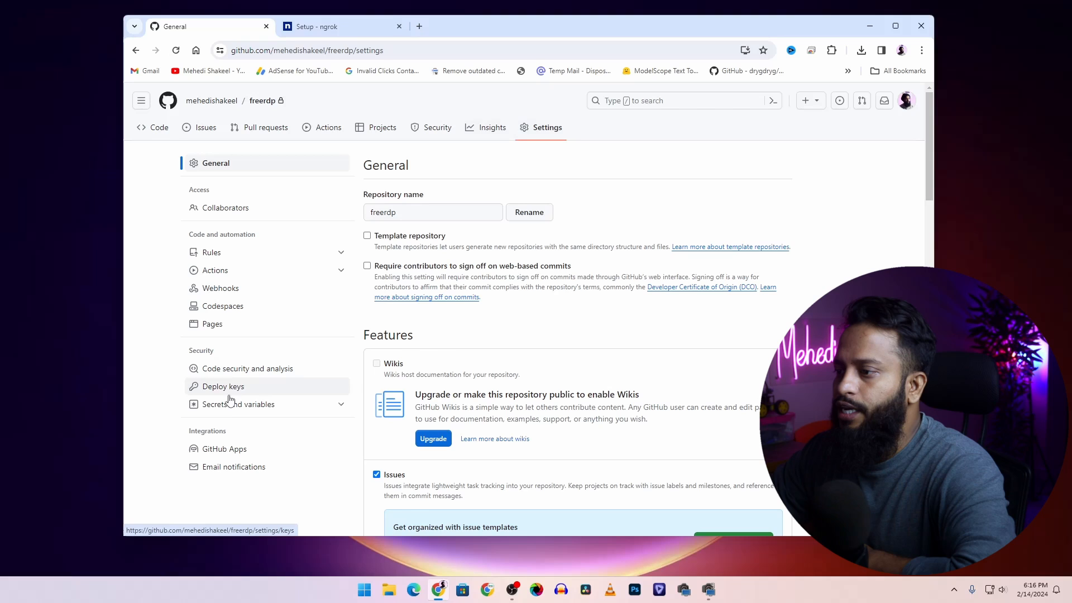
left_click(237, 404)
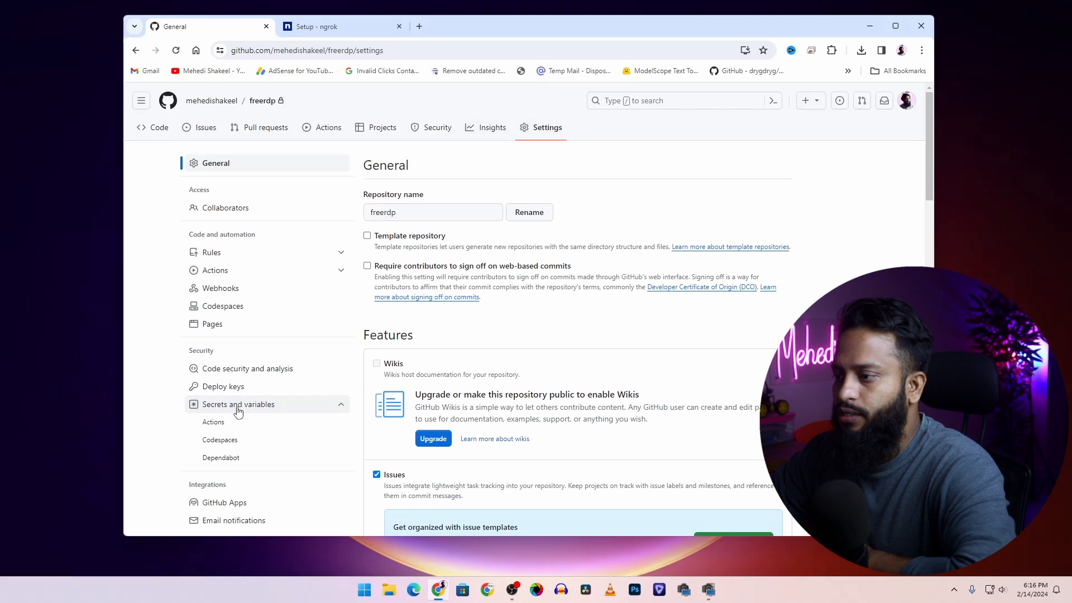
mouse_move(212, 422)
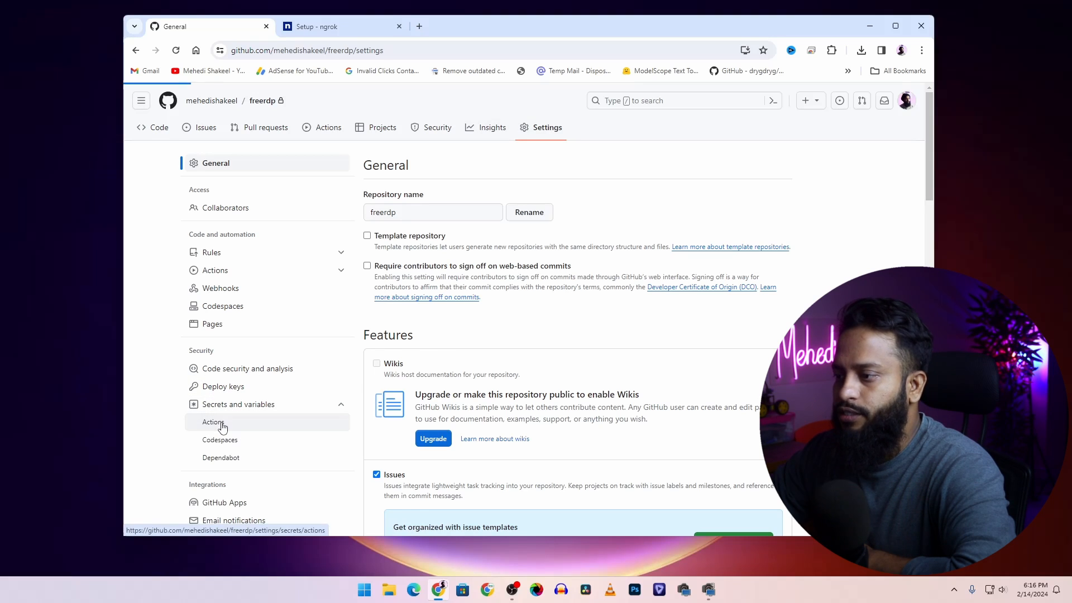
left_click(212, 422)
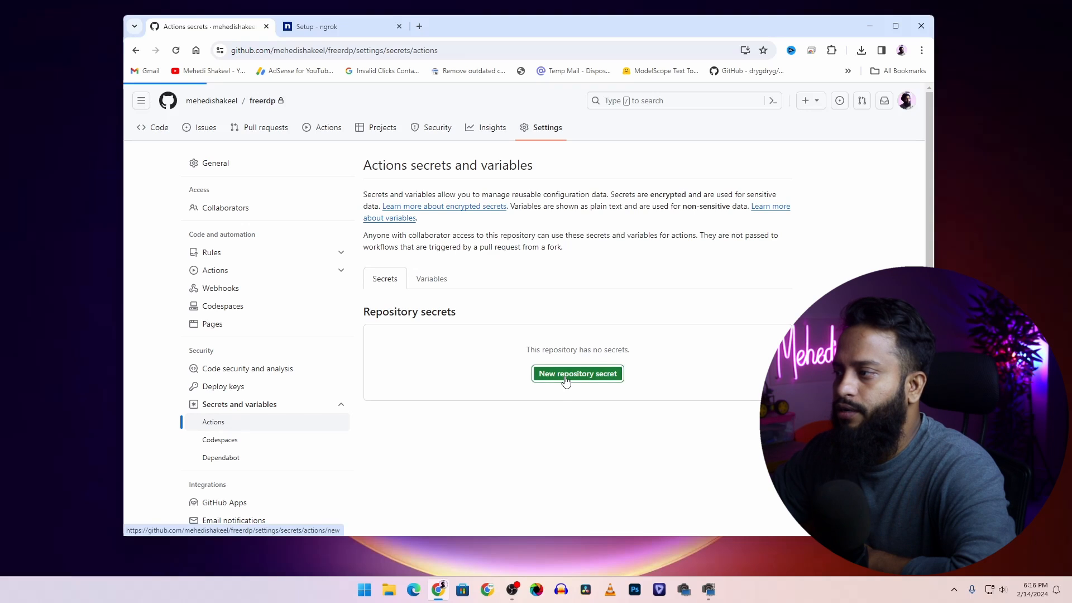
Step: Start a new repository secret named NGROK_AUTH_TOKEN, then switch to the ngrok setup page
left_click(576, 373)
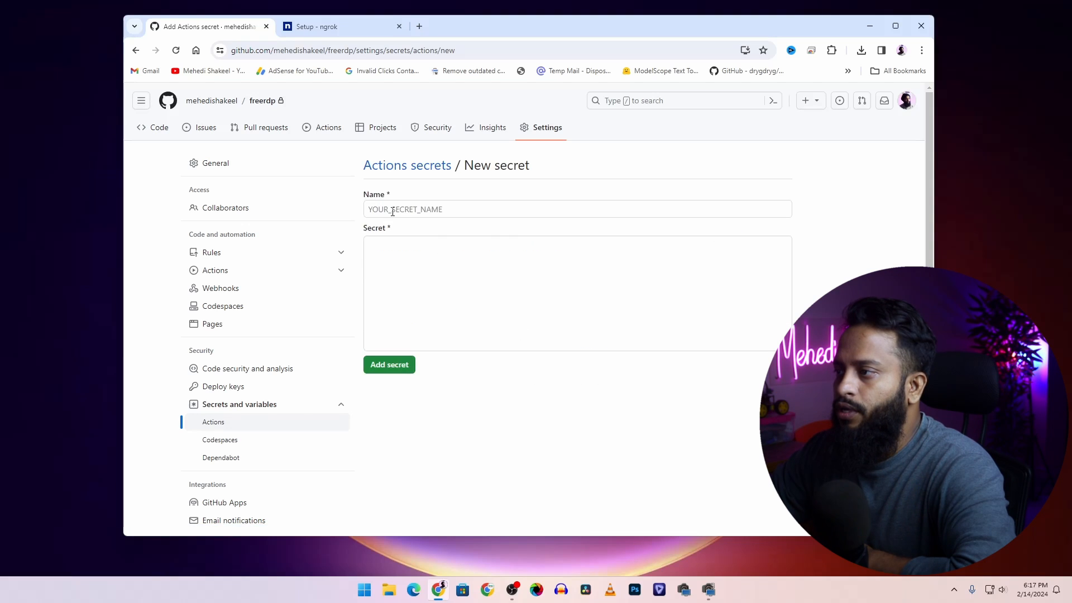
type("NGROK_AUTH_TOKEN")
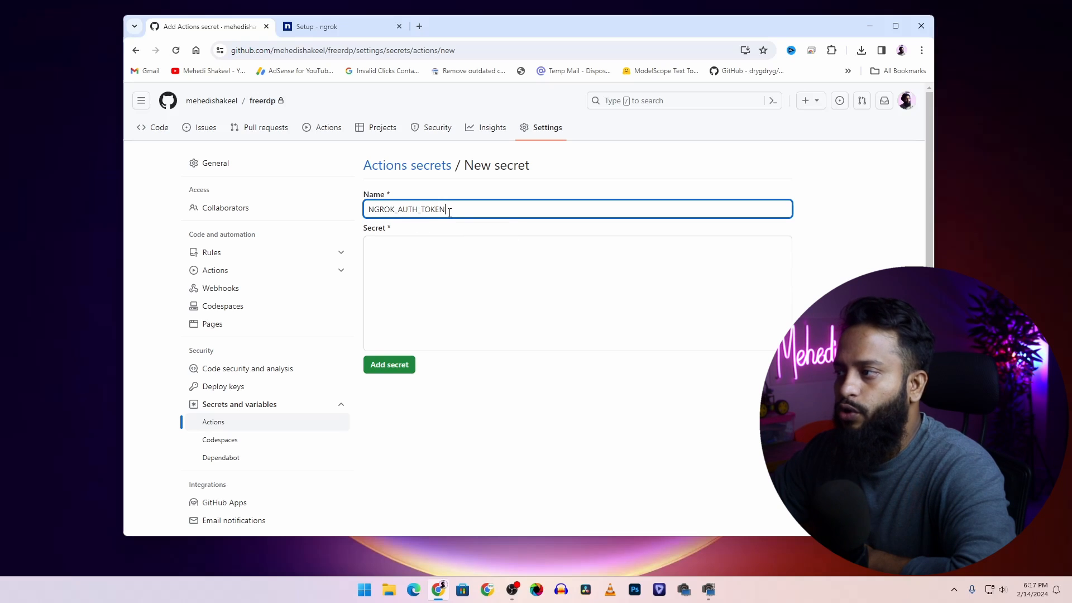
left_click(338, 26)
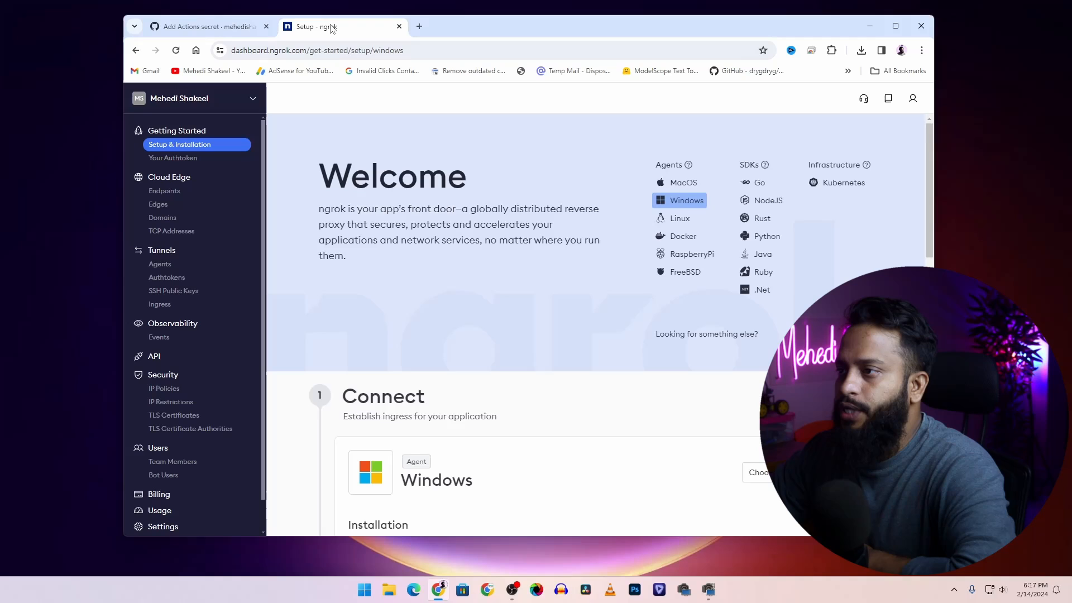
mouse_move(188, 148)
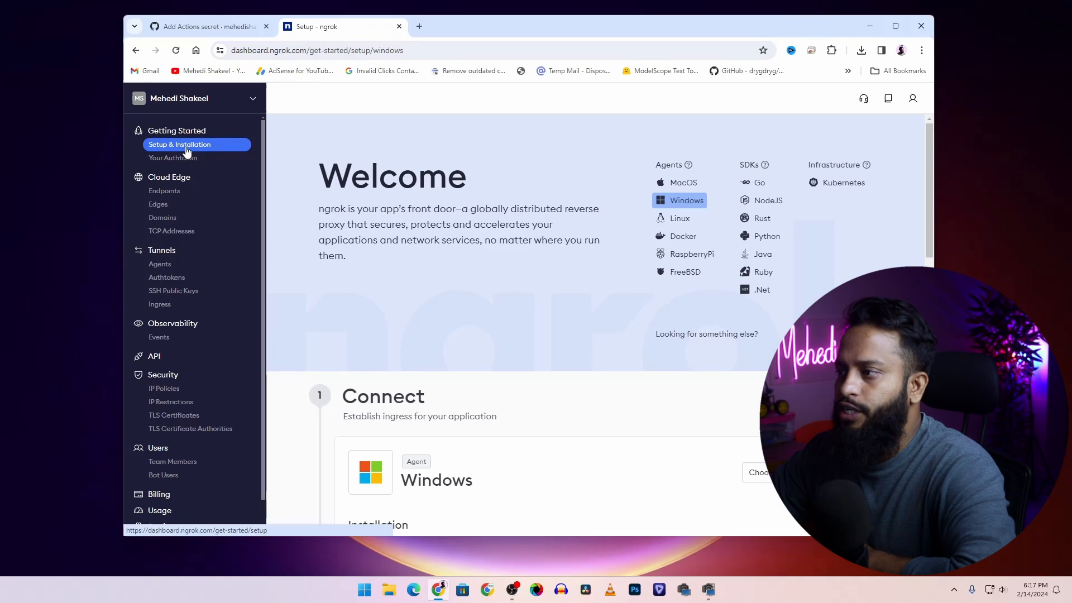
Step: Select the authtoken value from the ngrok config add-authtoken command
scroll("down", 3)
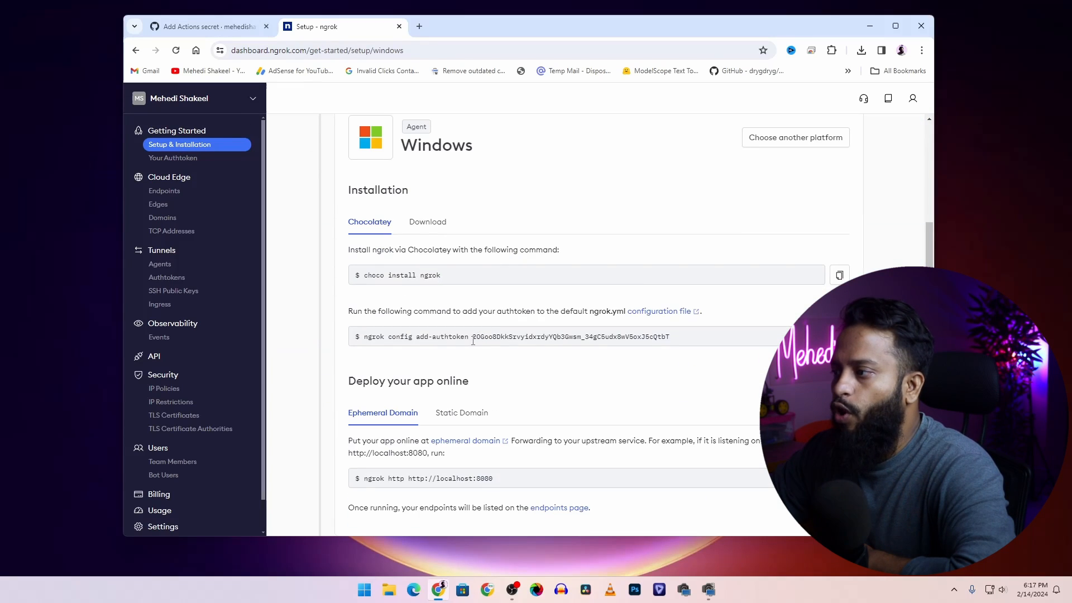
left_click_drag(472, 336, 669, 337)
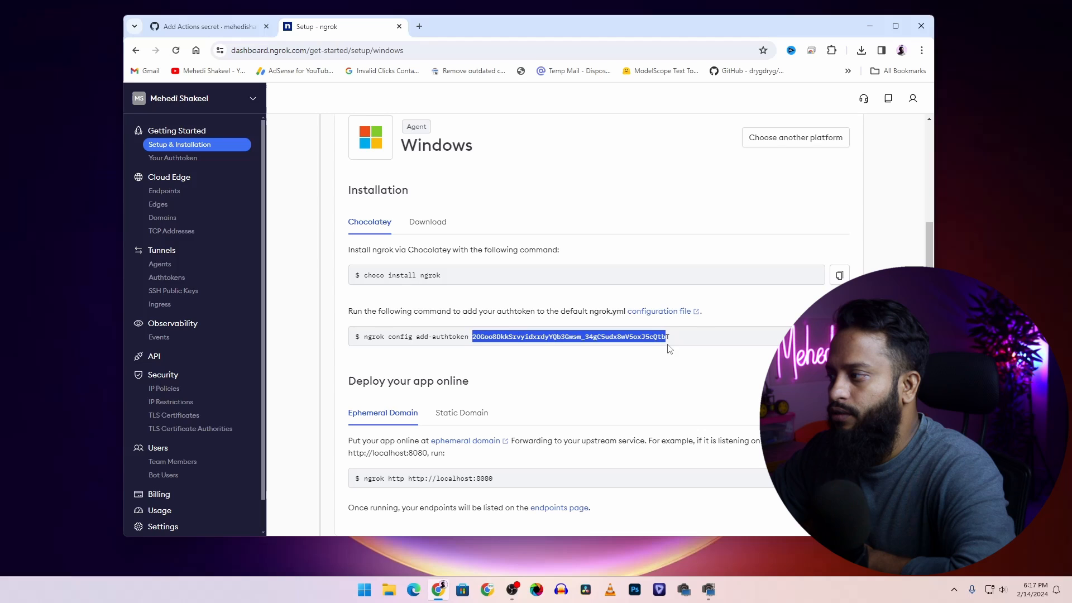
mouse_move(209, 26)
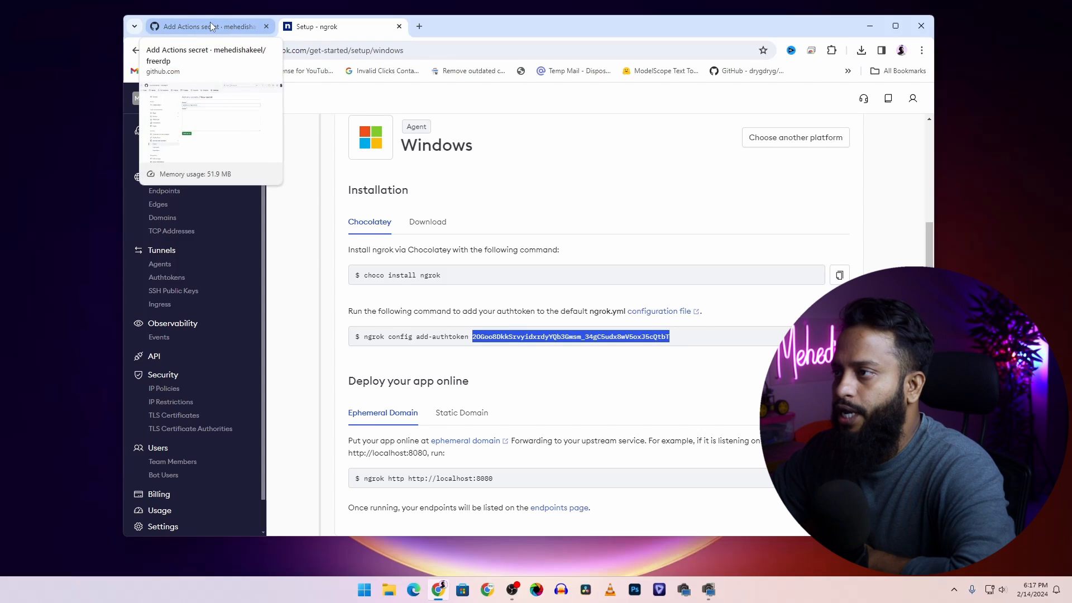
Step: Save NGROK_AUTH_TOKEN as a repository secret for freerdp
left_click(208, 26)
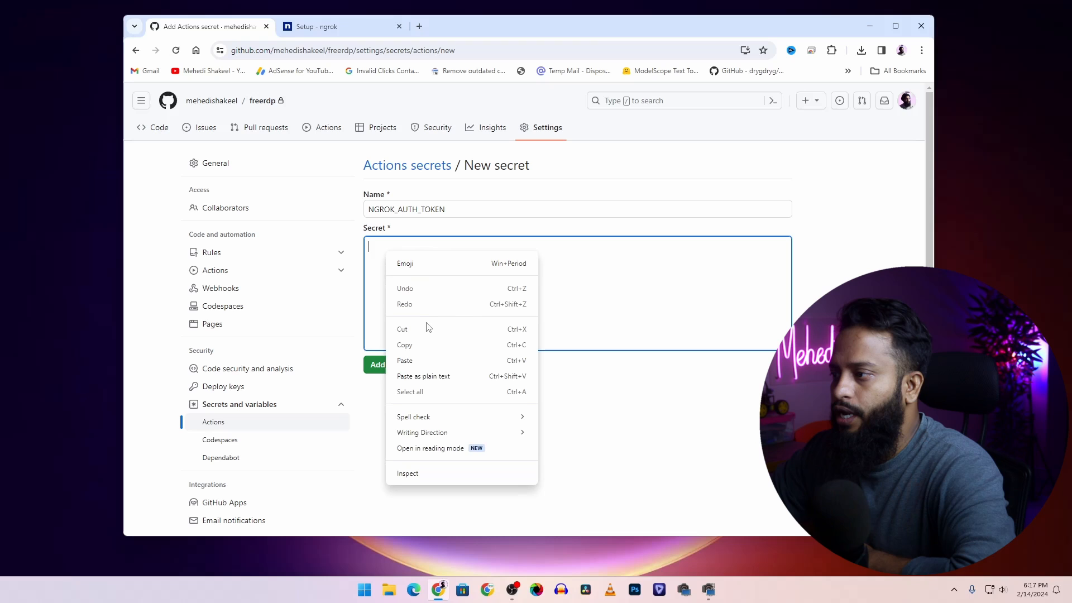
left_click(405, 361)
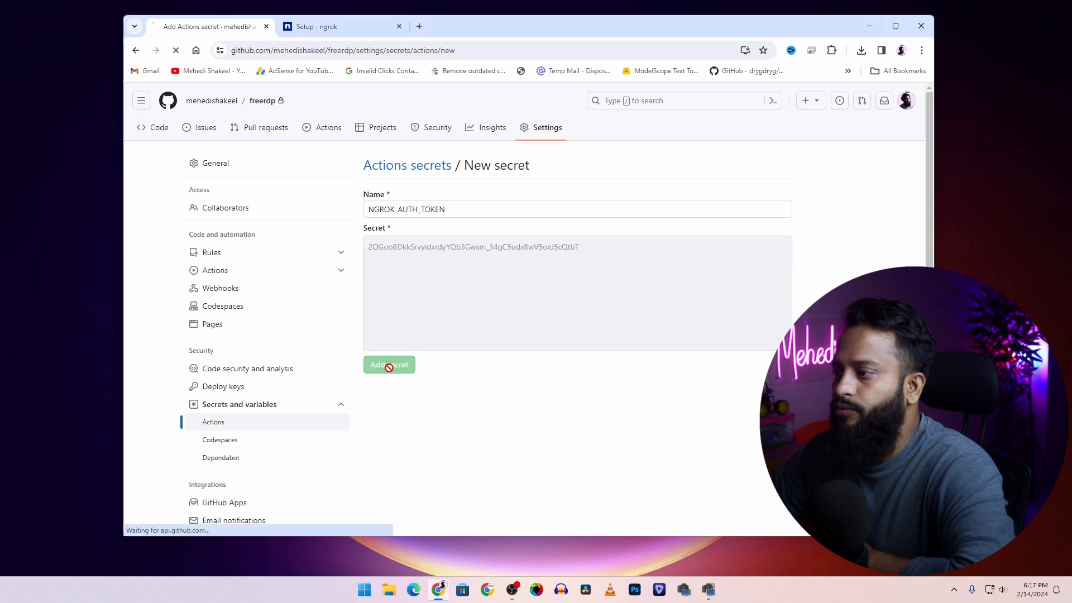
left_click(389, 364)
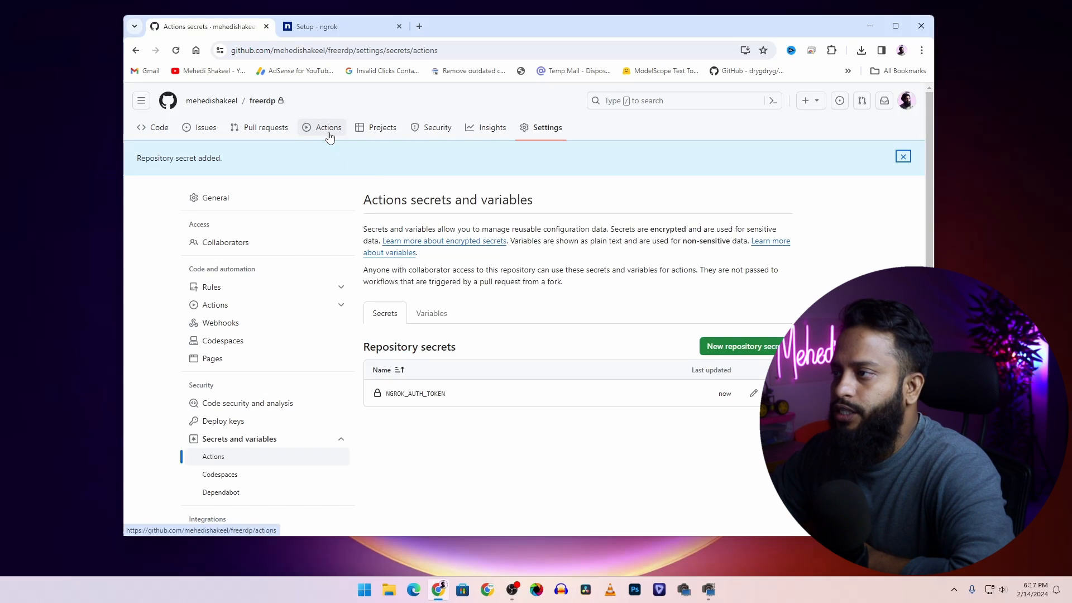
Step: Fill a blank main.yml workflow with the CI script copied from Notepad that runs ngrok RDP
left_click(328, 128)
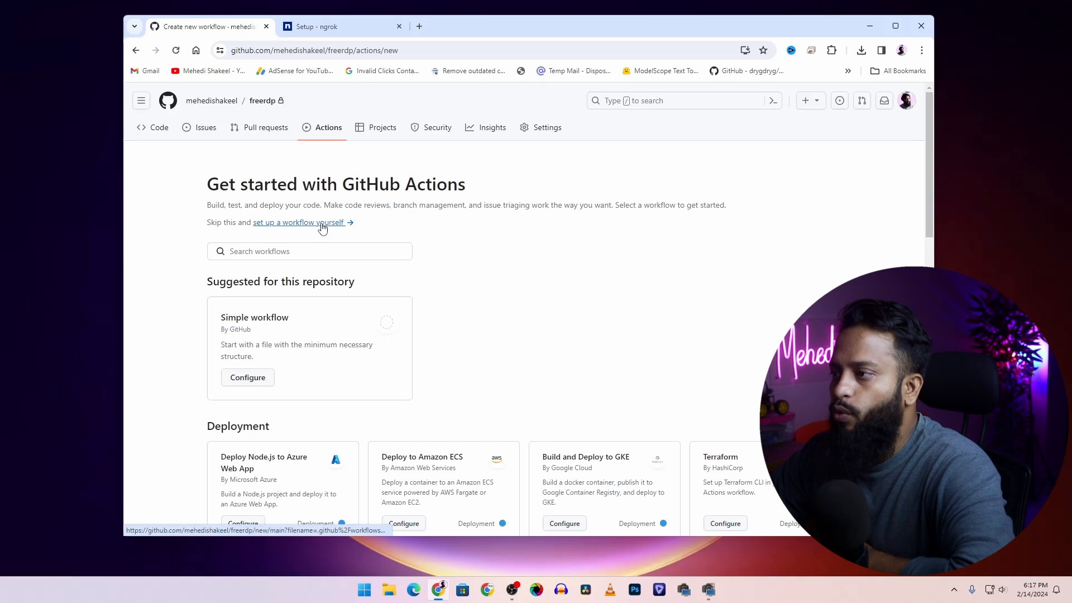
left_click(299, 223)
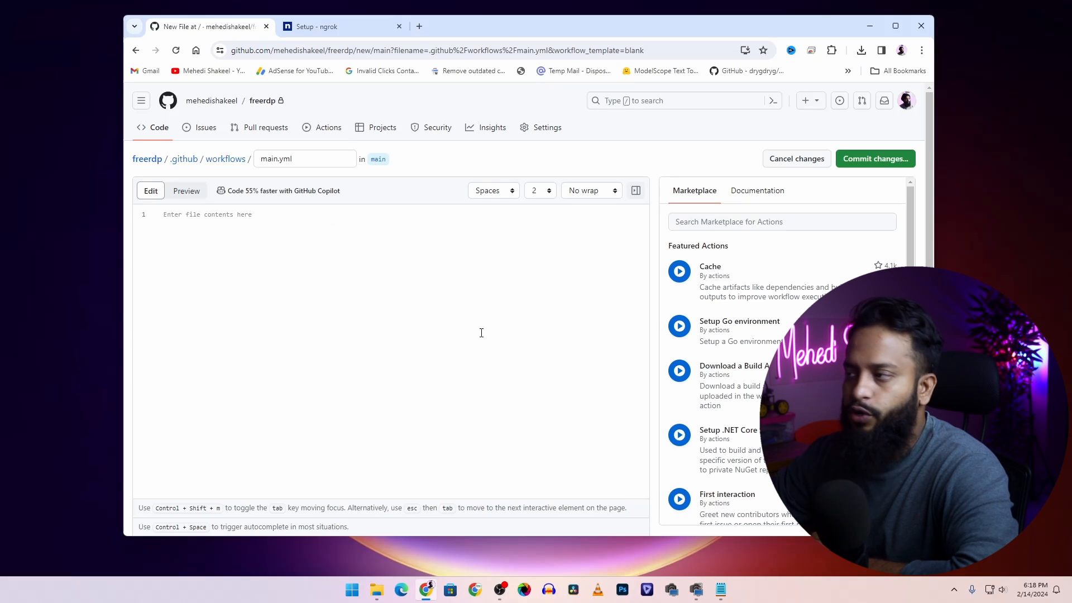
left_click(719, 589)
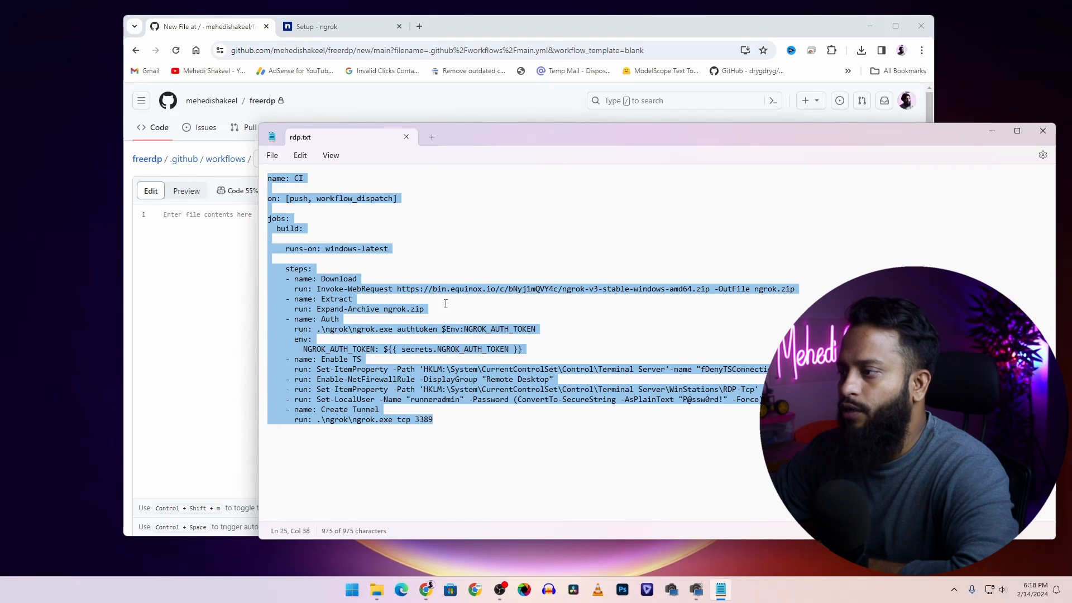
right_click(445, 304)
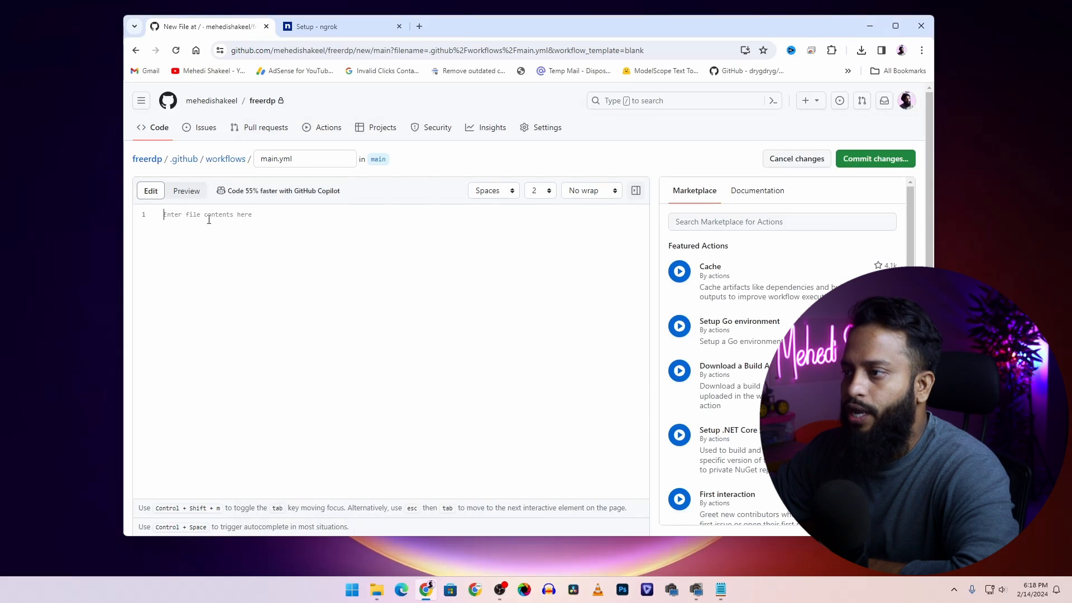
type("name: CI")
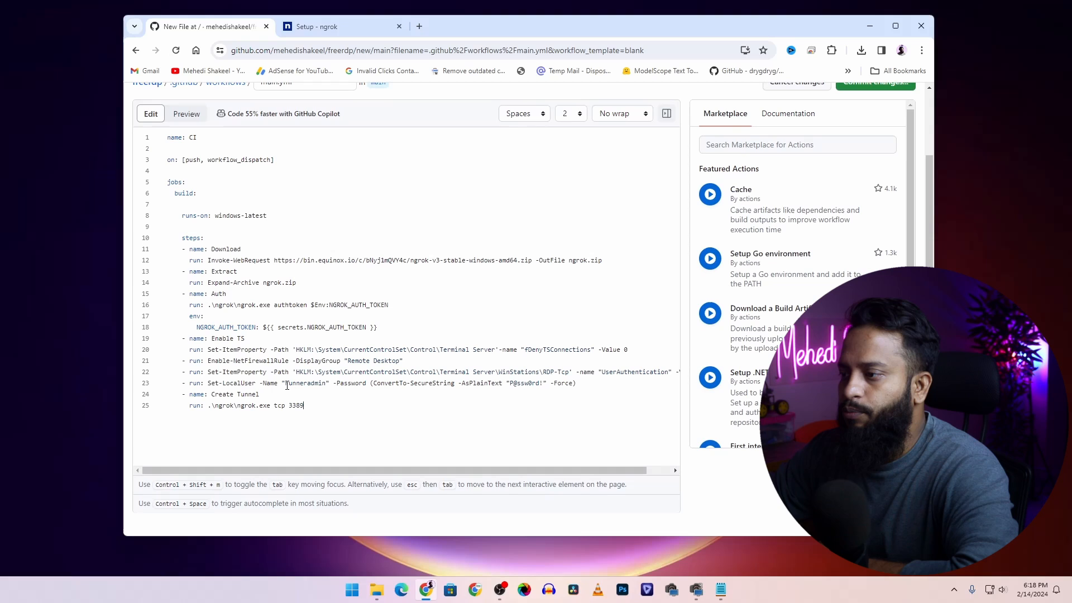
double_click(302, 383)
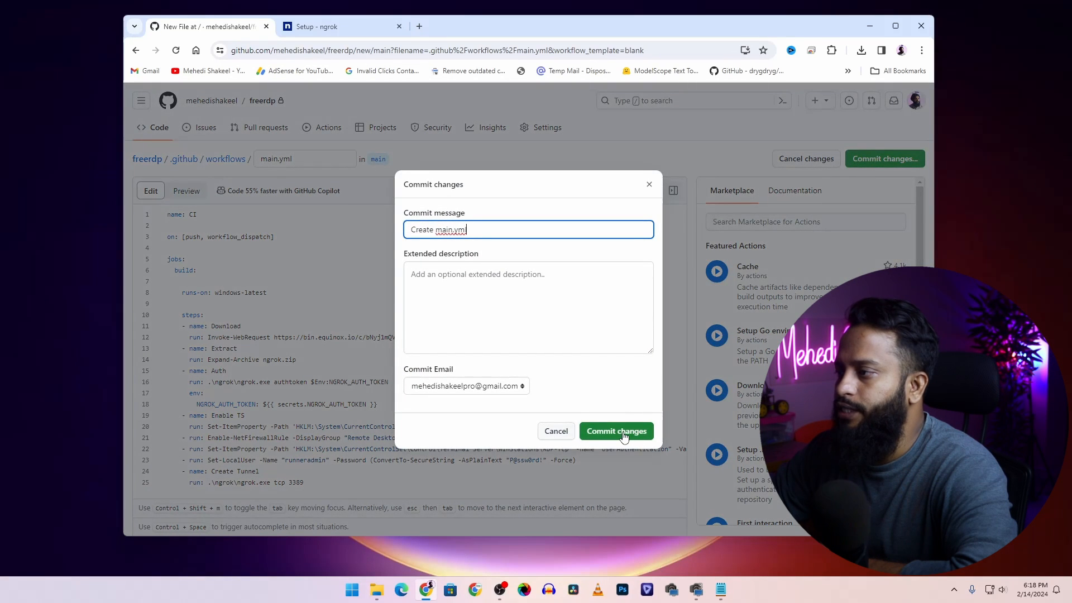
Step: Commit main.yml and follow the CI run's build job log to the Create Tunnel step
left_click(615, 431)
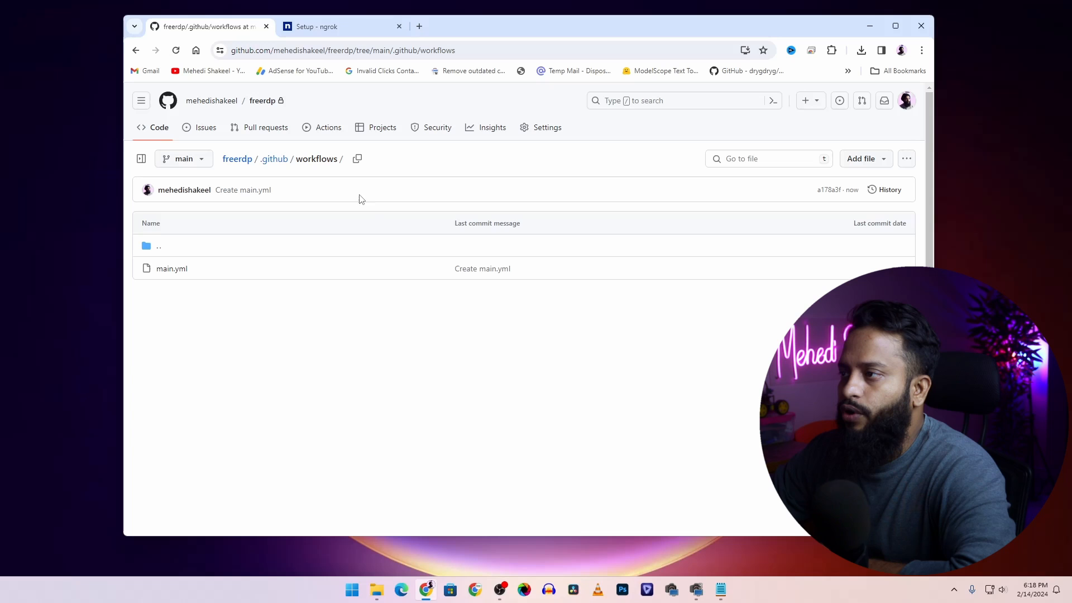
left_click(328, 127)
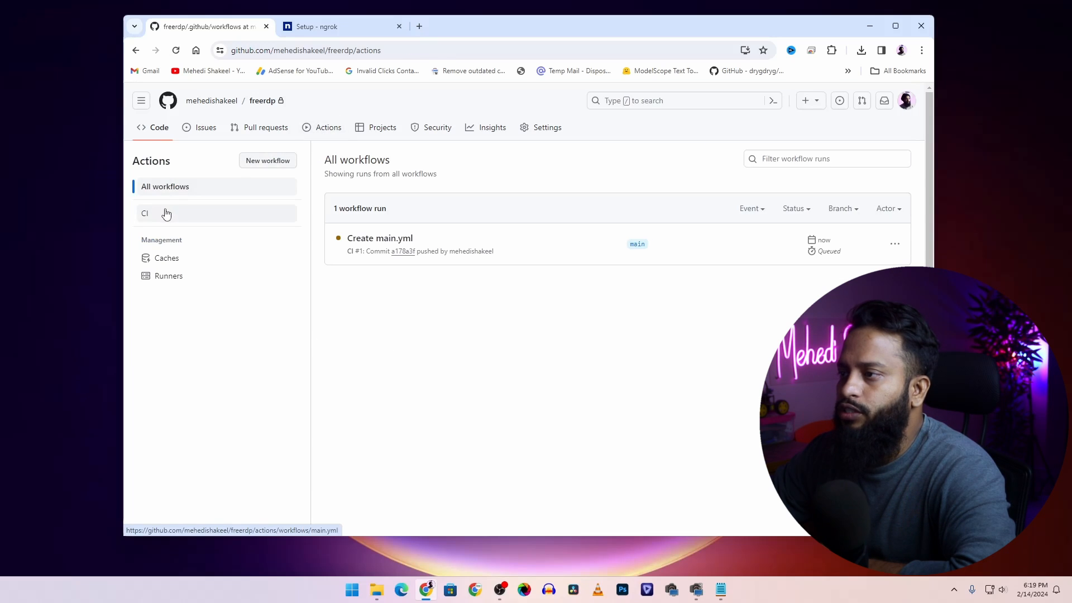
left_click(144, 213)
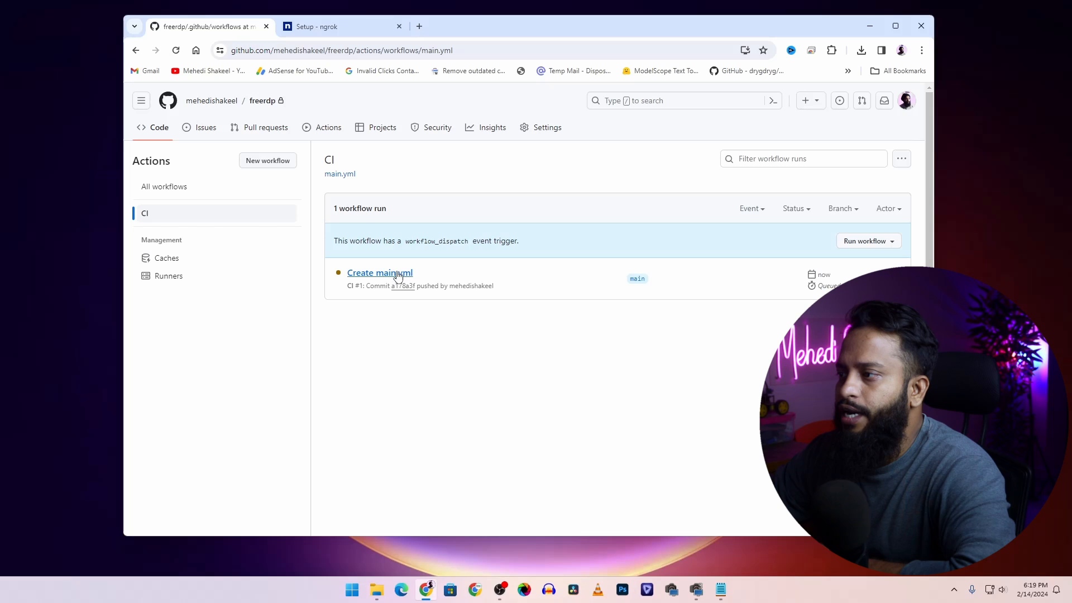
left_click(380, 272)
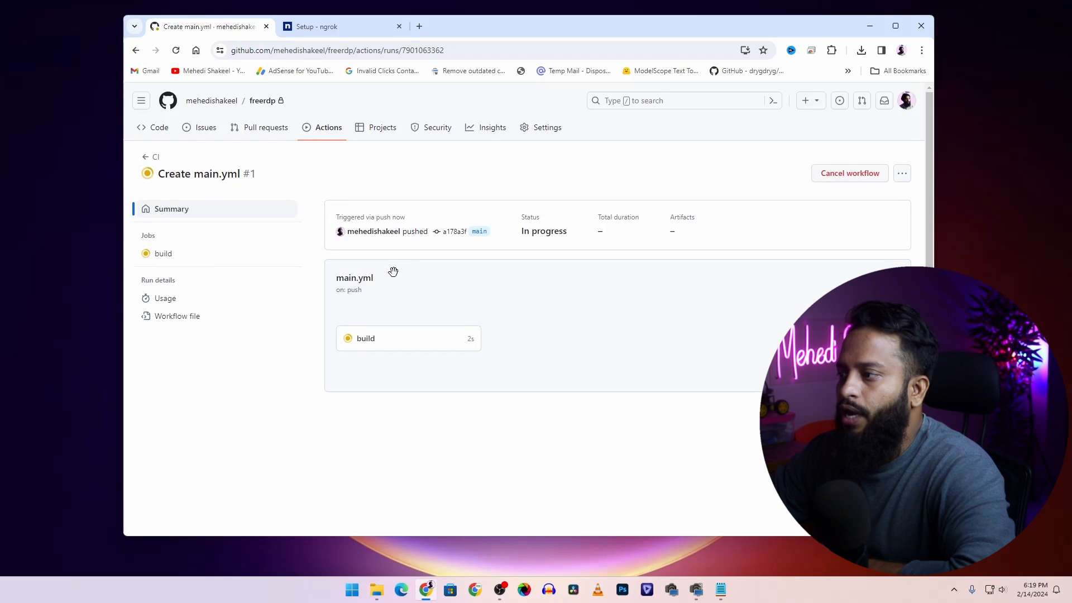
mouse_move(401, 350)
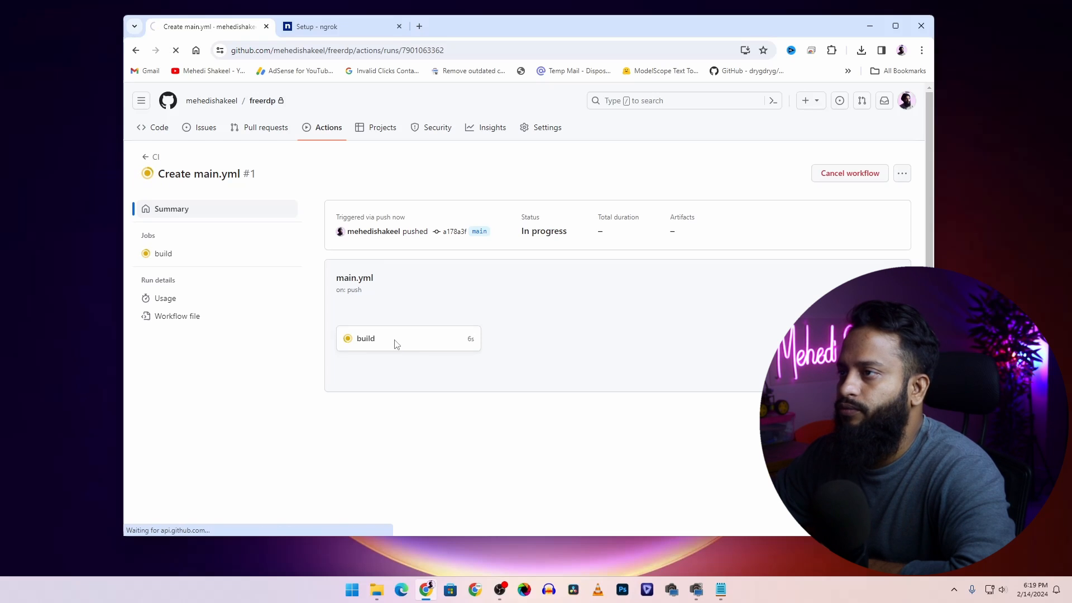
left_click(367, 337)
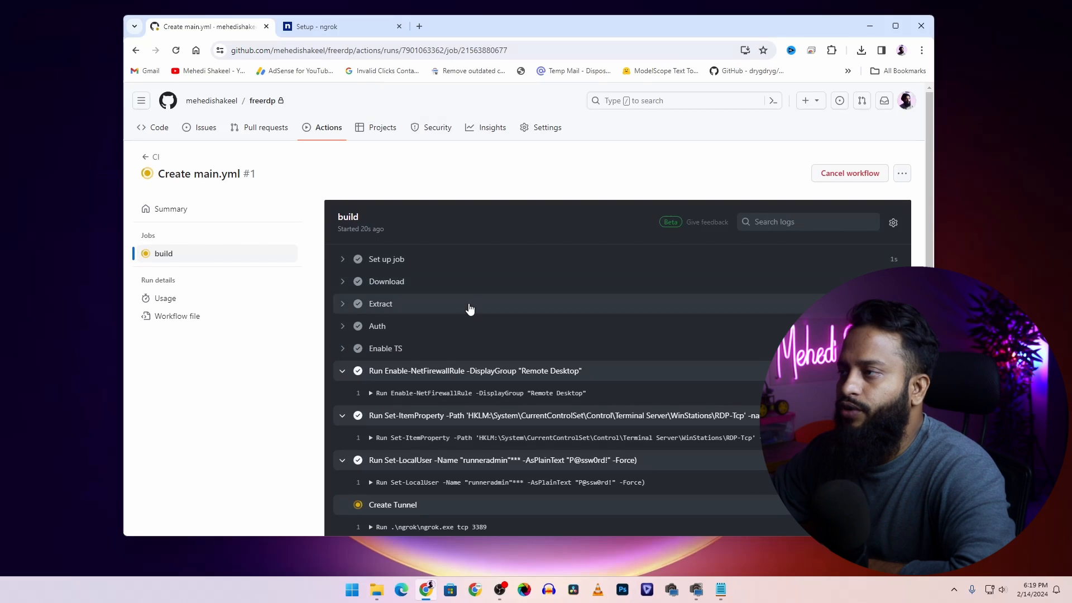
Step: Show the tcp://0.tcp.ngrok.io:18061 endpoint in ngrok and select its host and port
left_click(315, 26)
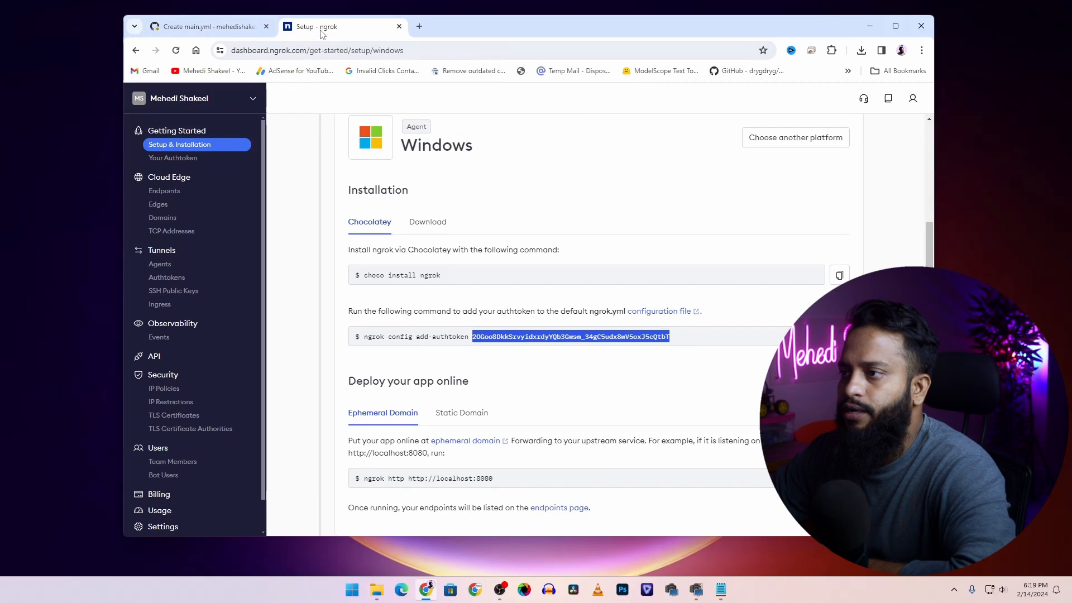
mouse_move(164, 191)
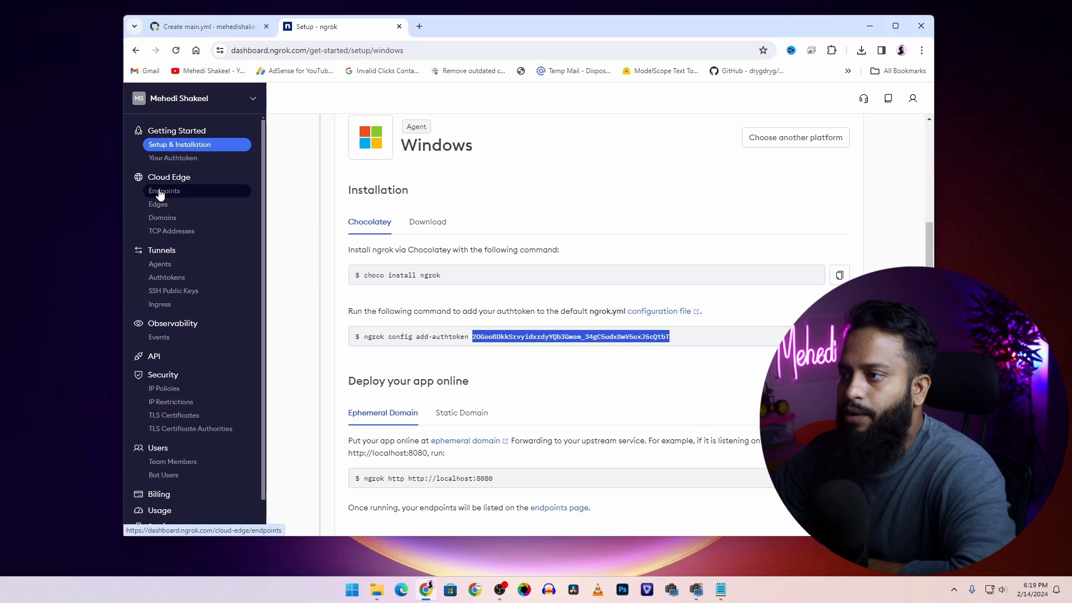
left_click(164, 191)
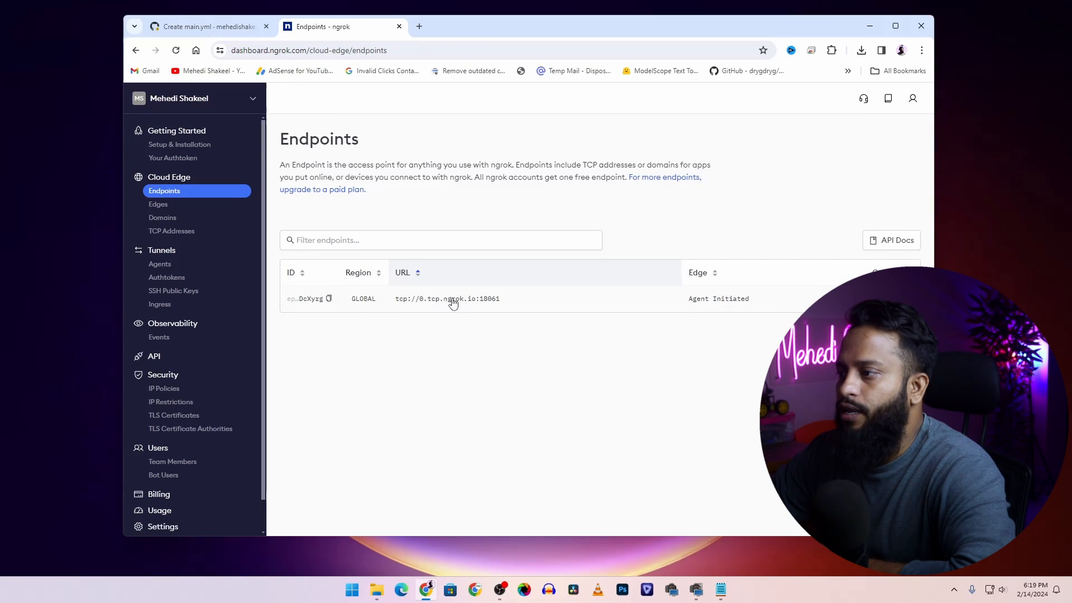
left_click(447, 299)
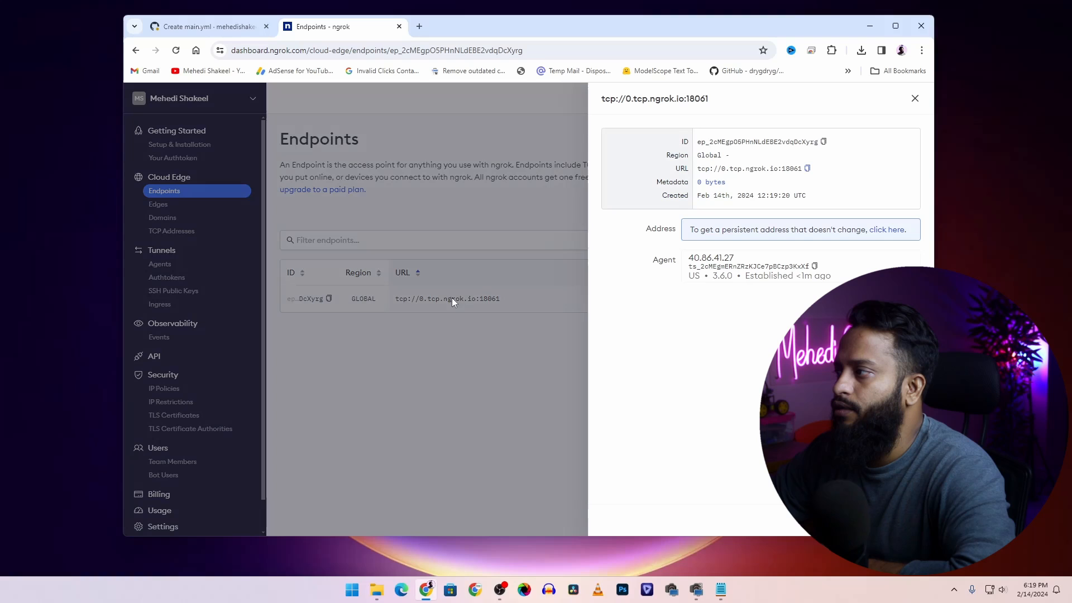
mouse_move(723, 169)
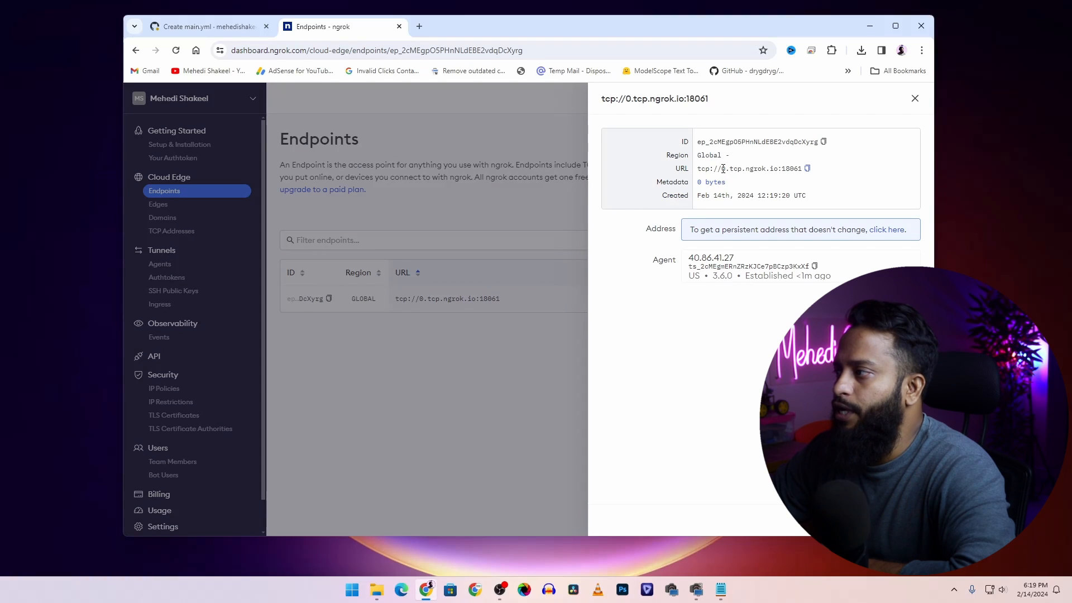
double_click(763, 169)
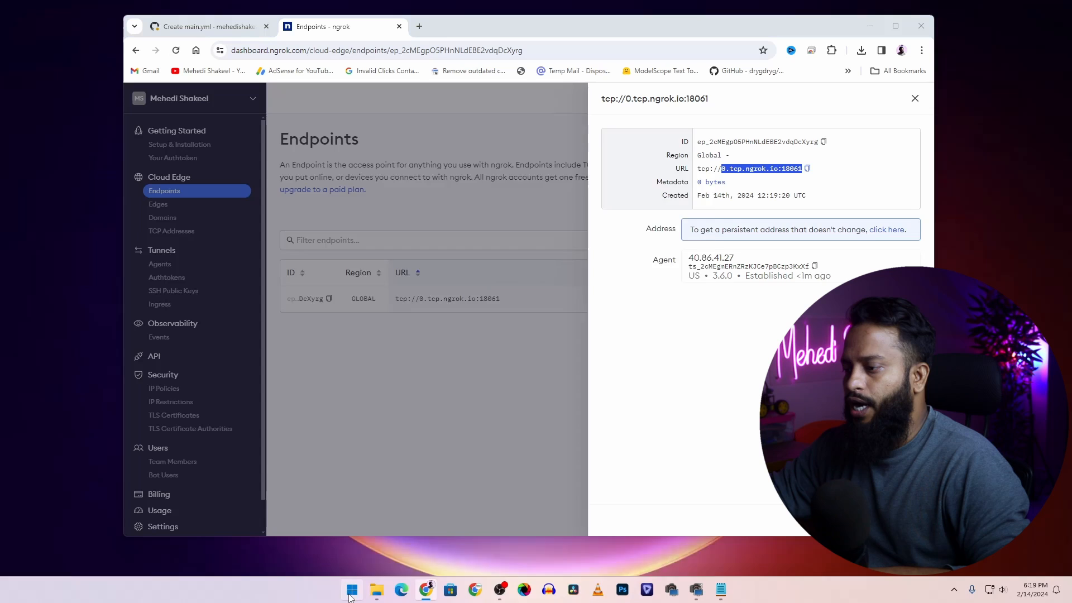
Step: Connect Remote Desktop to 0.tcp.ngrok.io:18061, reaching the credentials prompt
left_click(352, 589)
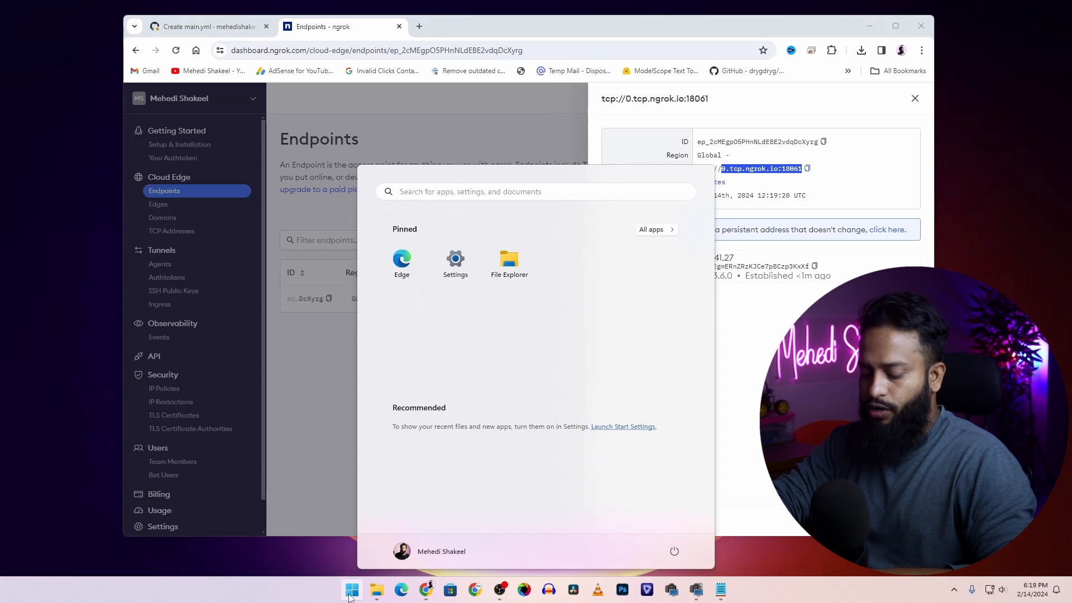
type("rdp")
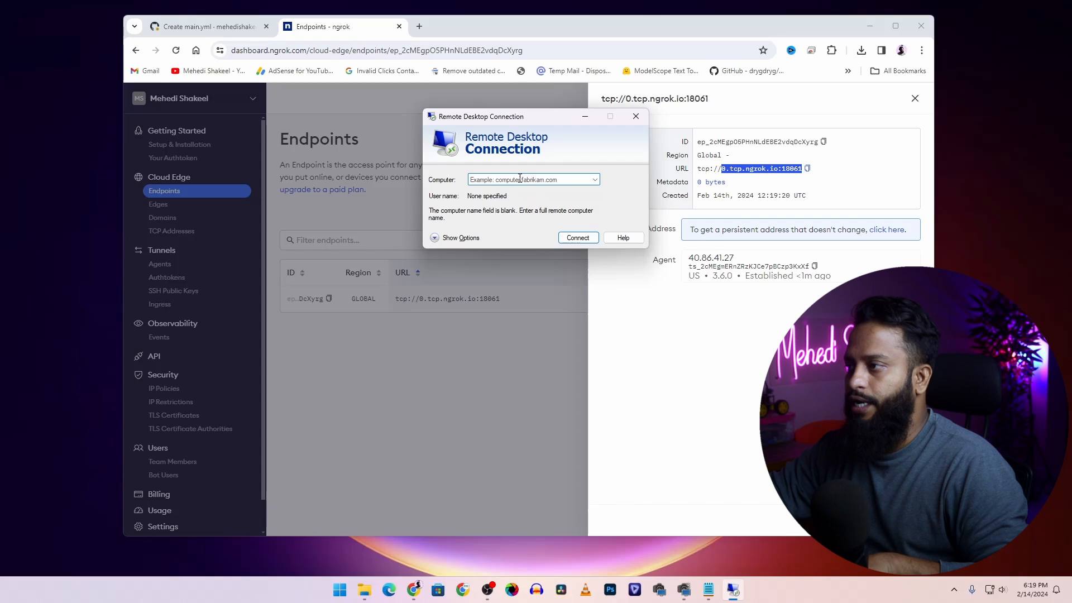
type("0.tcp.ngrok.io:18061")
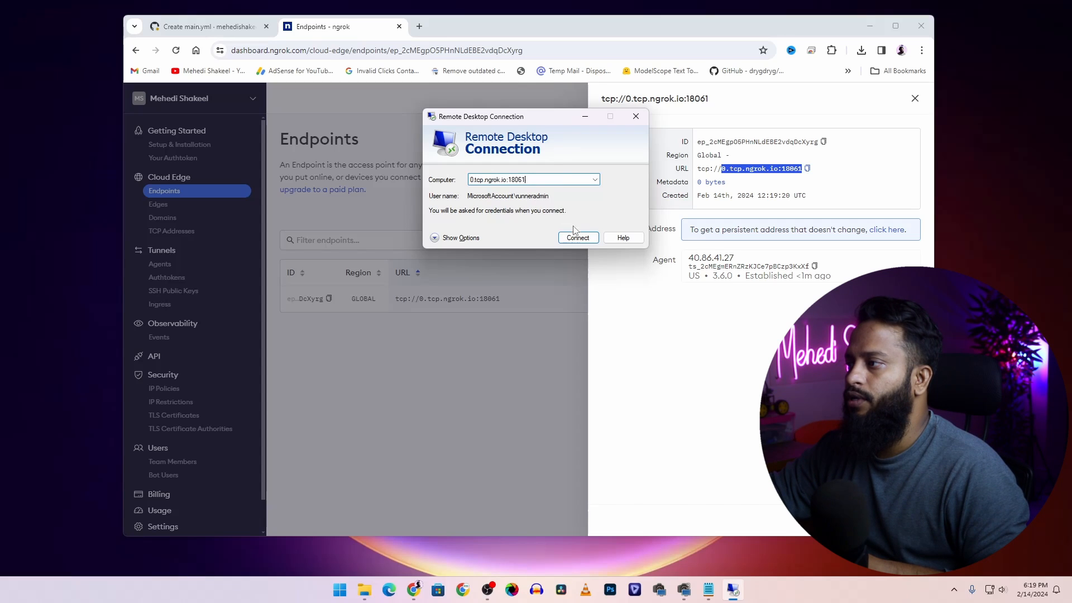
left_click(578, 236)
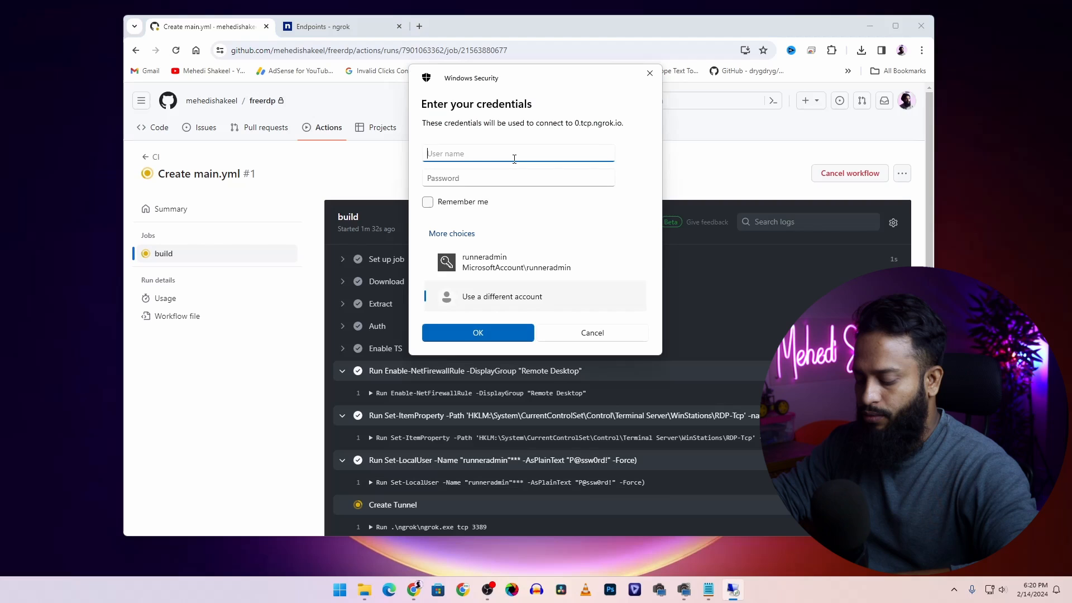
type("runneradmin")
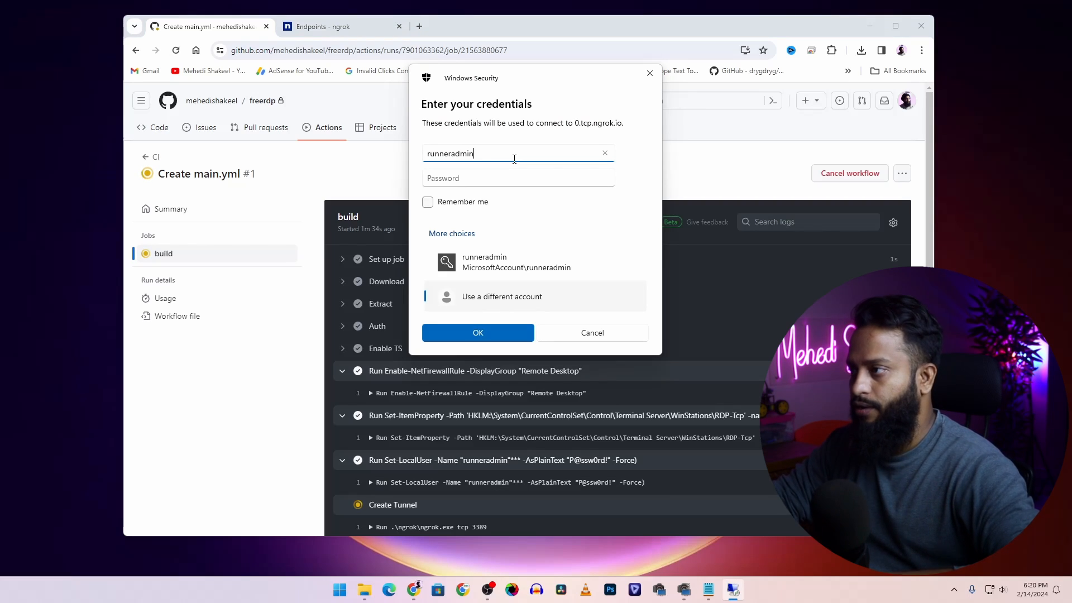
left_click(517, 177)
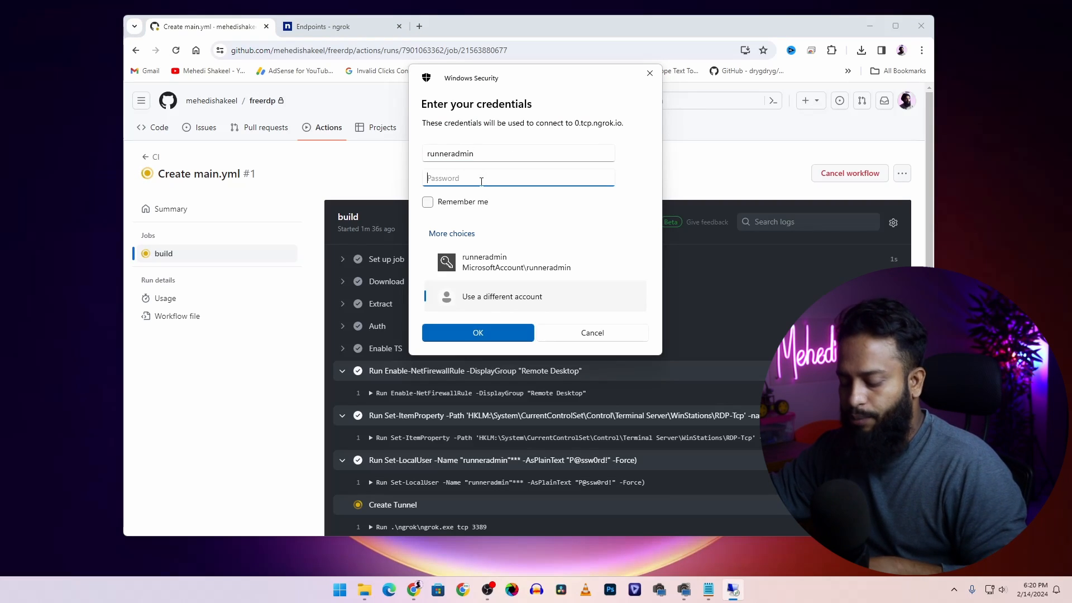
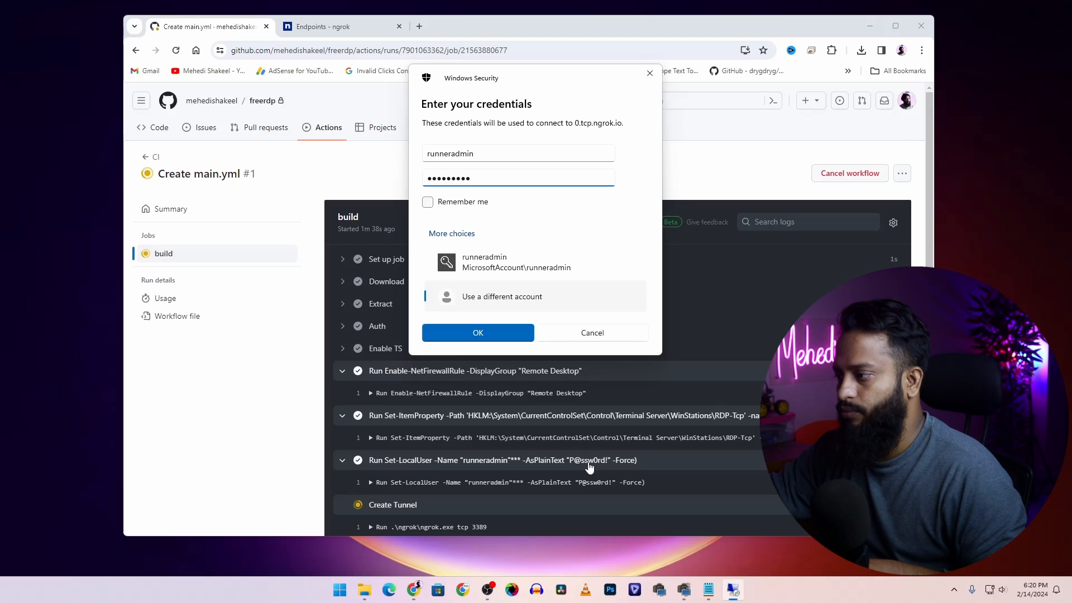
left_click(476, 333)
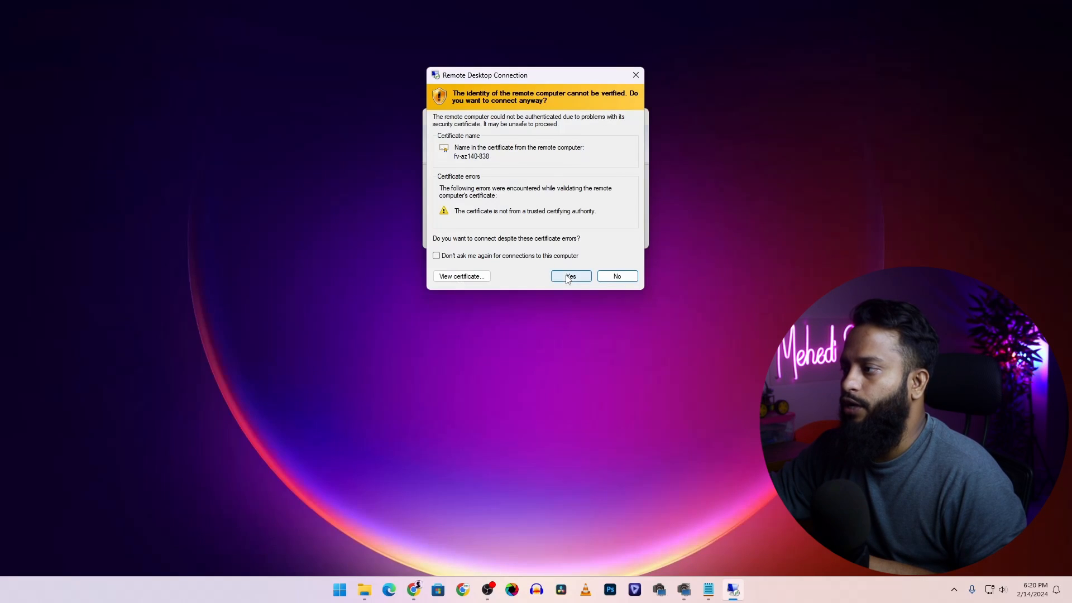
Step: Accept the certificate warning to continue connecting to 0.tcp.ngrok.io:18061
left_click(571, 276)
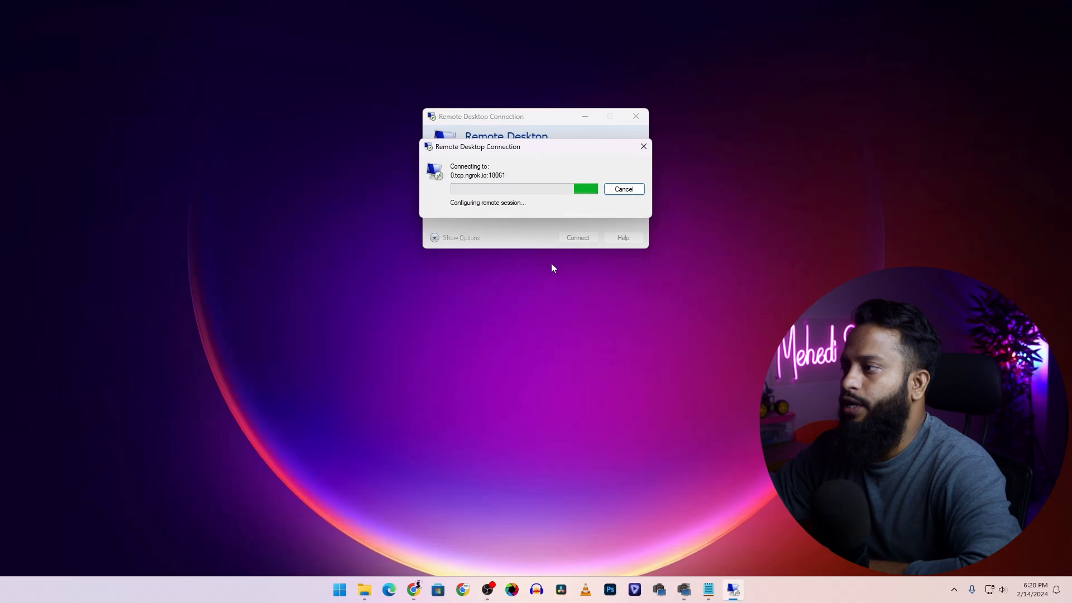
mouse_move(534, 239)
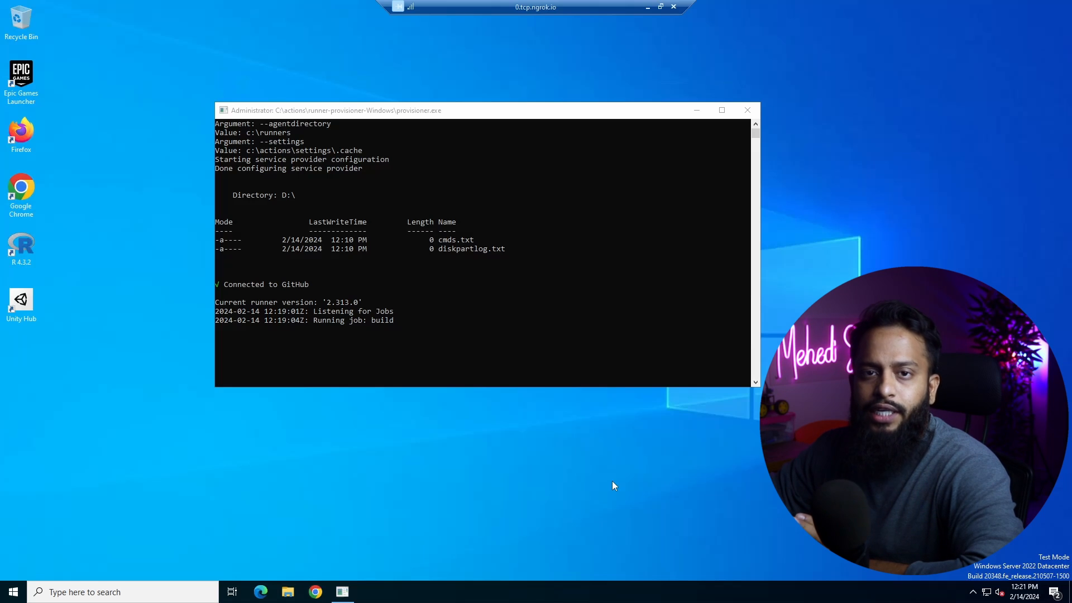
mouse_move(526, 310)
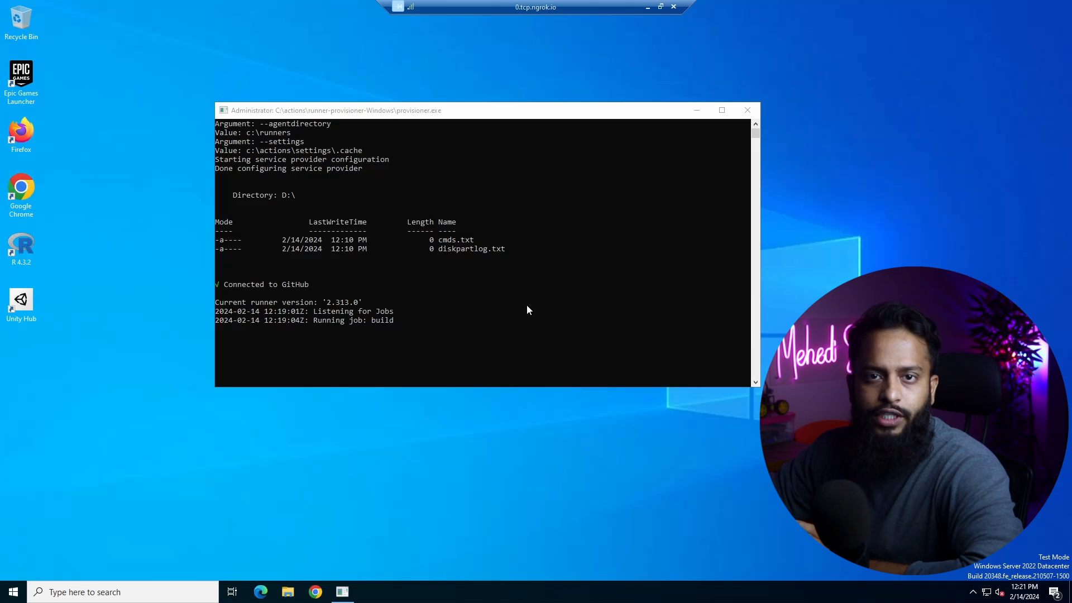